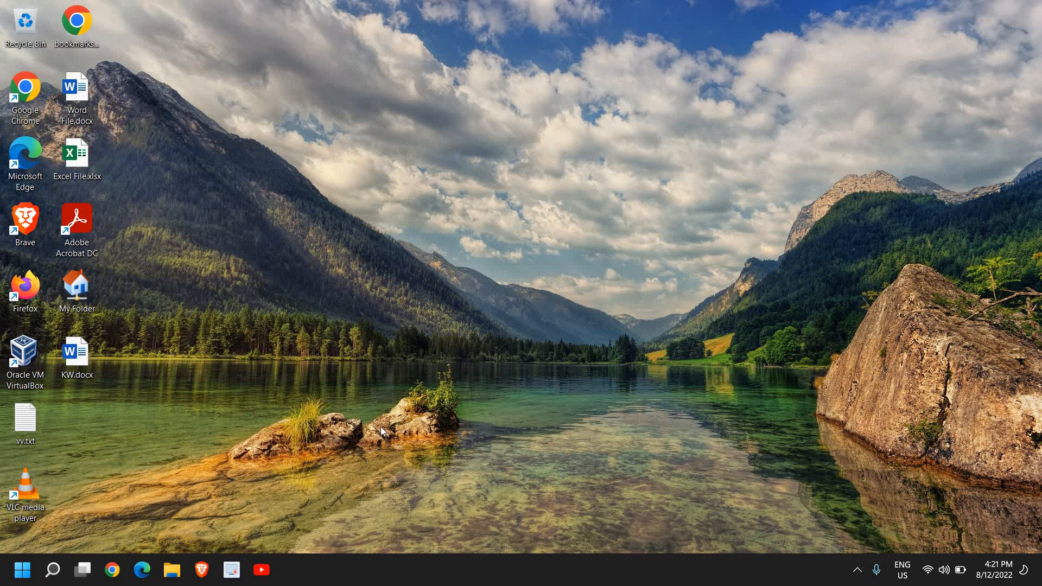
mouse_move(164, 514)
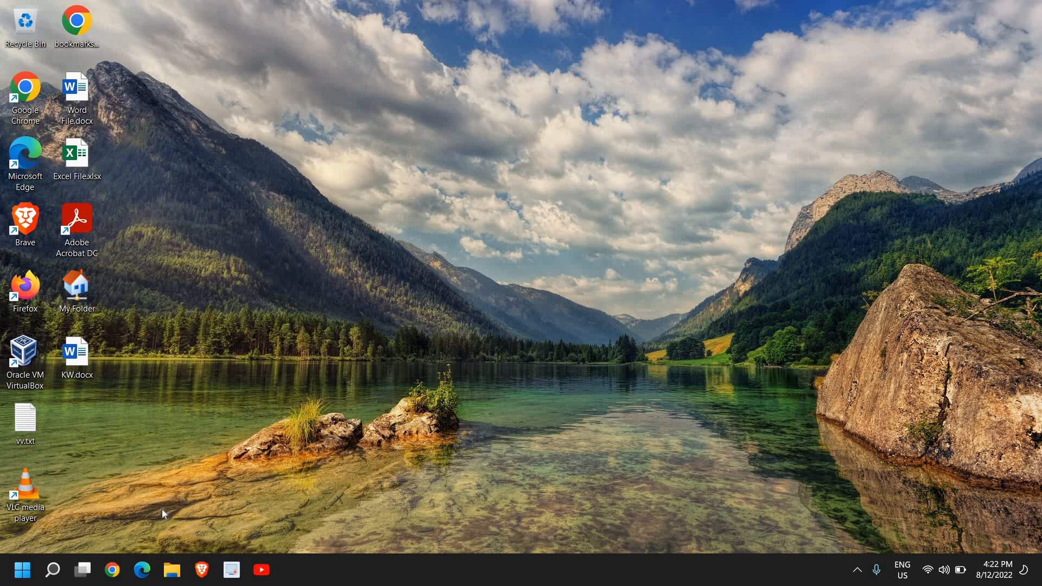
mouse_move(167, 490)
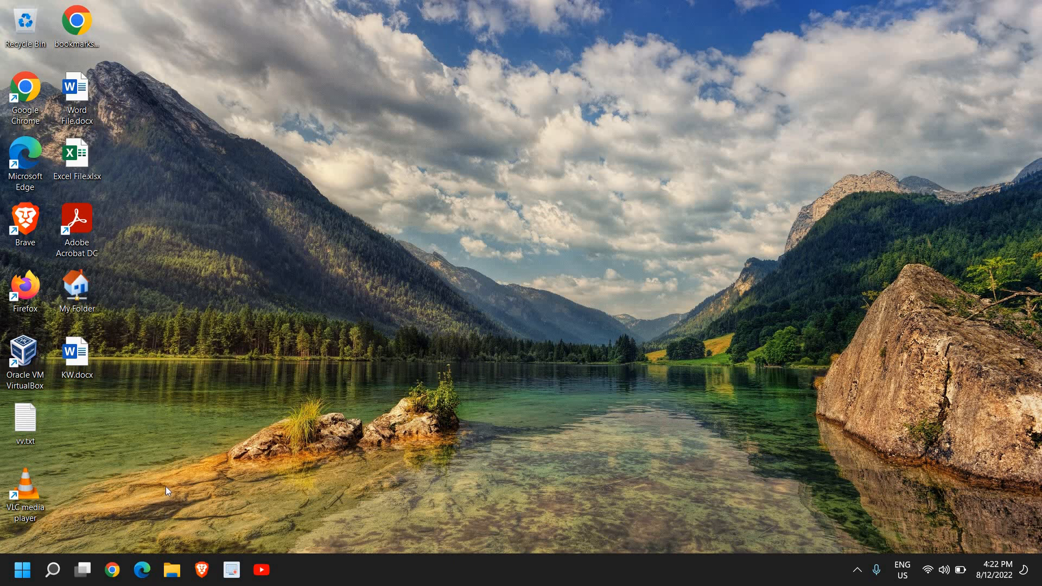
Bring up the Win+X quick-link menu of system tools from the Start button
right_click(22, 570)
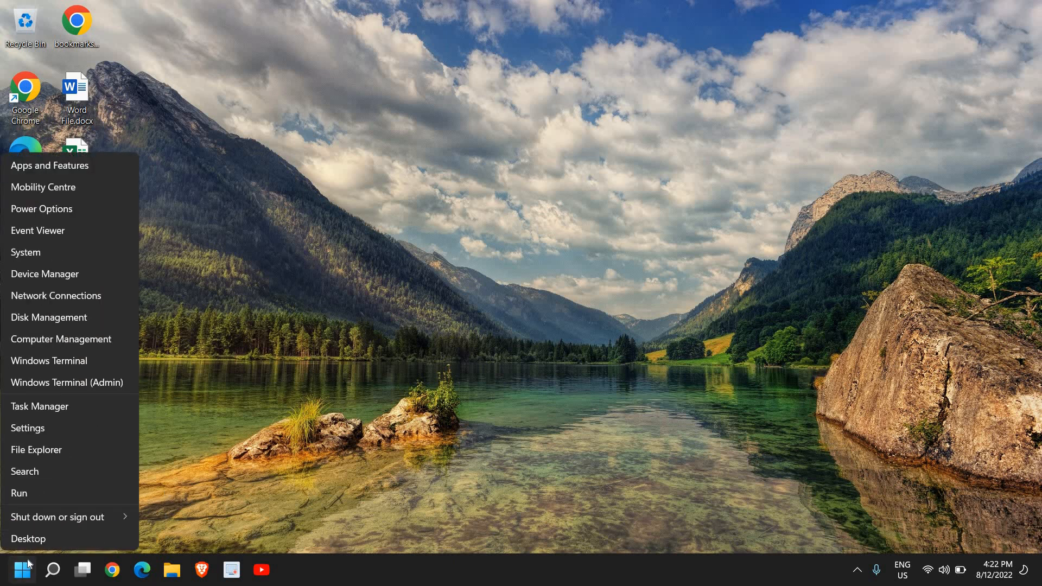
mouse_move(39, 497)
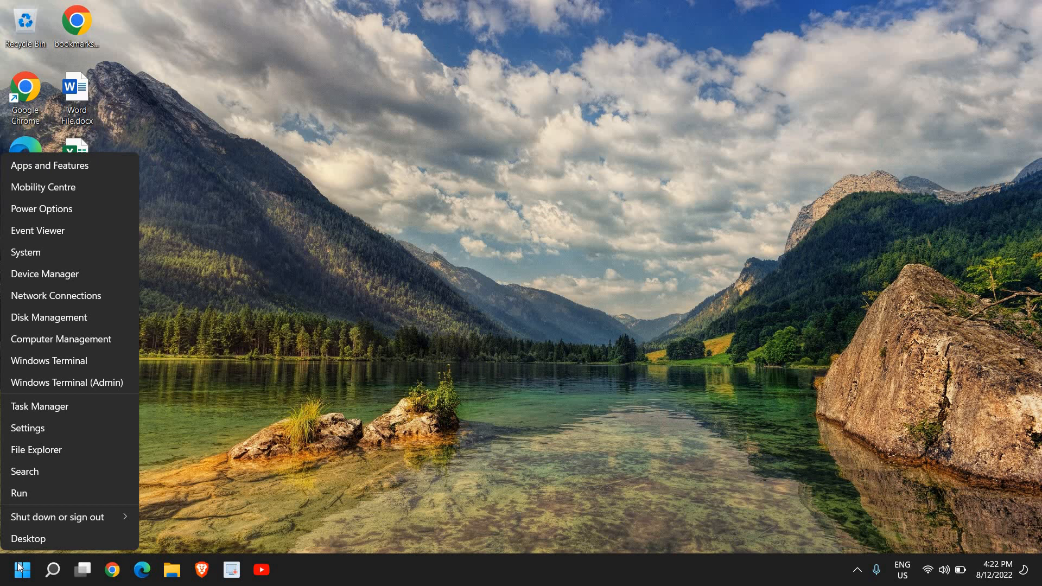
Launch the Run box and enter temp as the command to open
left_click(18, 493)
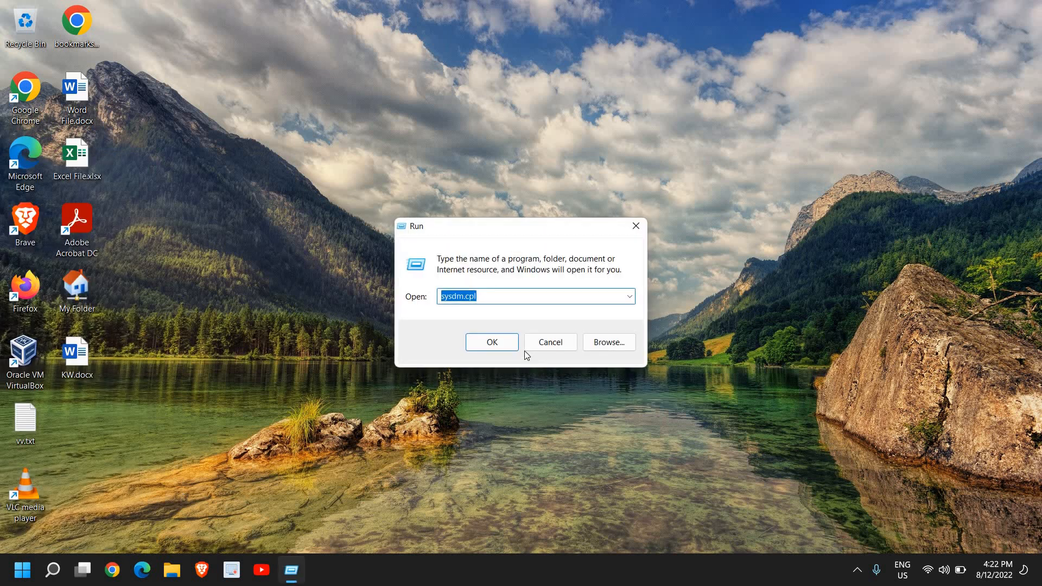
type("cleanmgr")
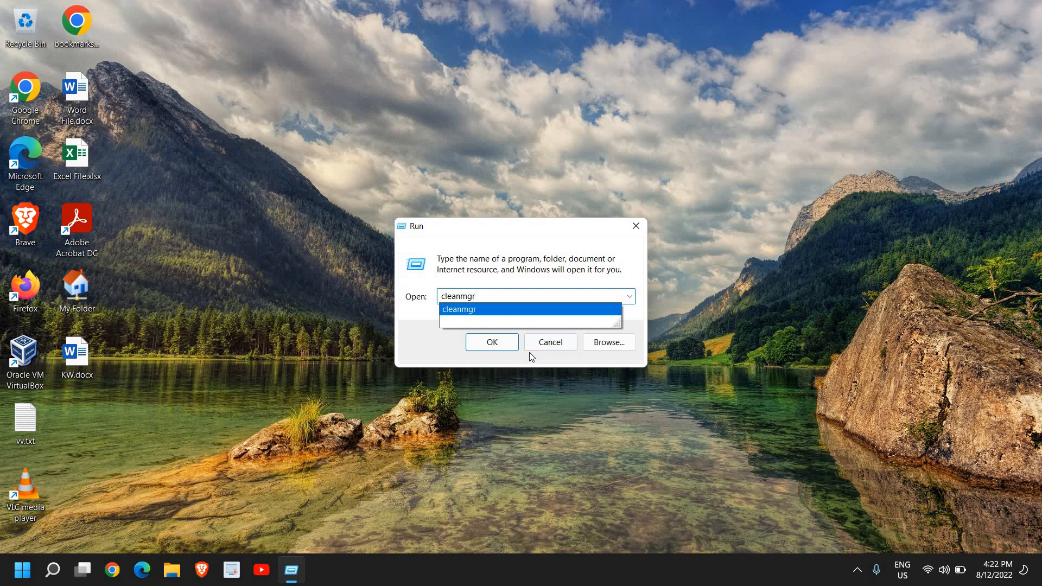
type("temp")
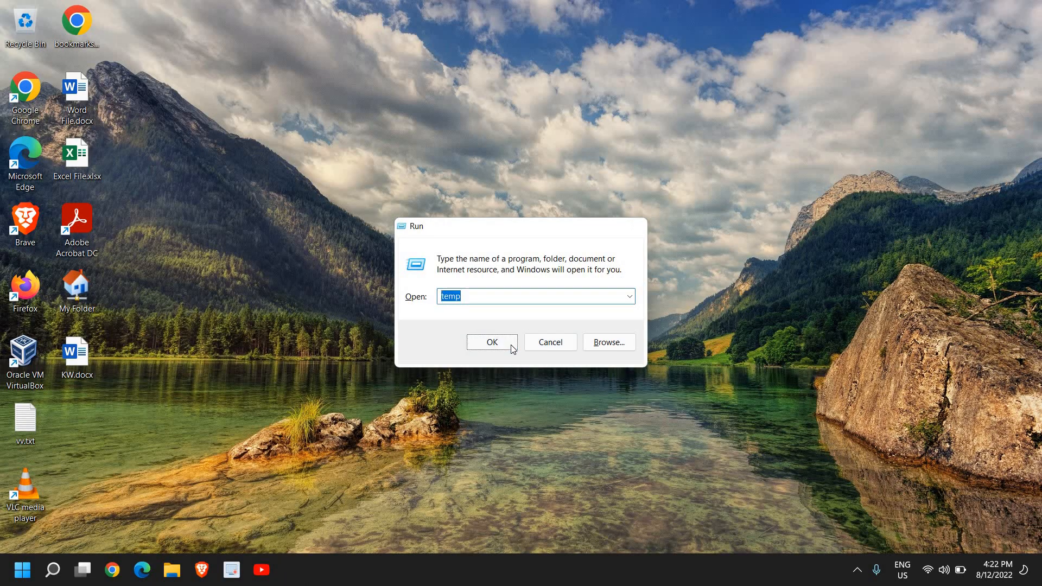
Permanently delete all 82 items in the Temp folder, skipping the in-use file, and close the window
left_click(491, 342)
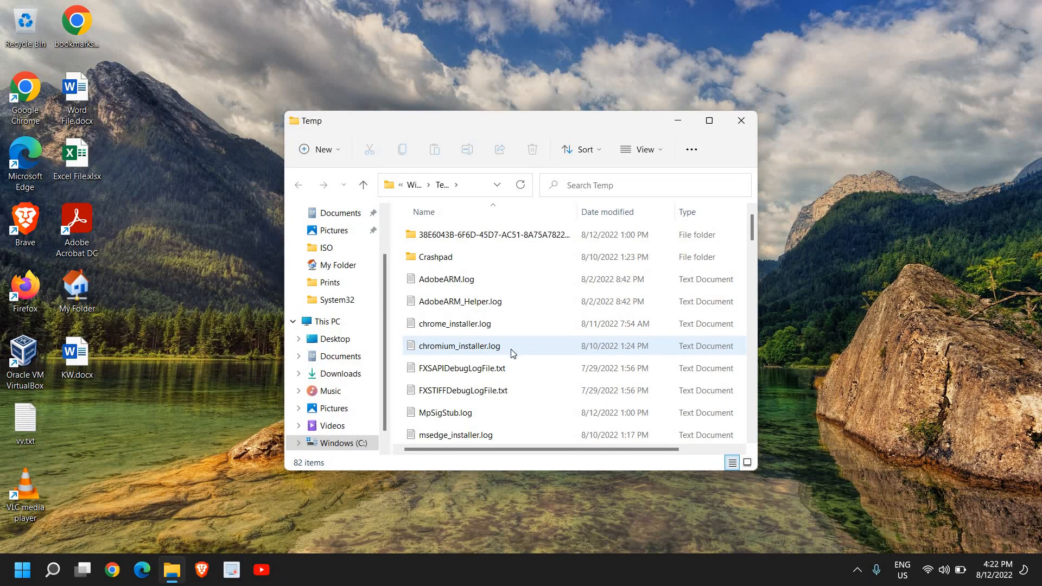
mouse_move(475, 295)
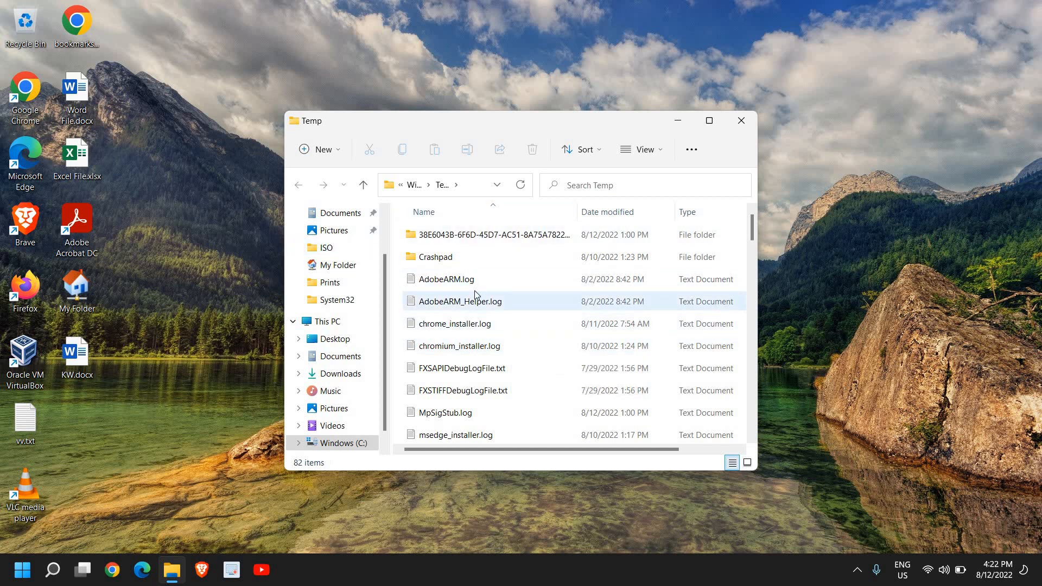
left_click(461, 301)
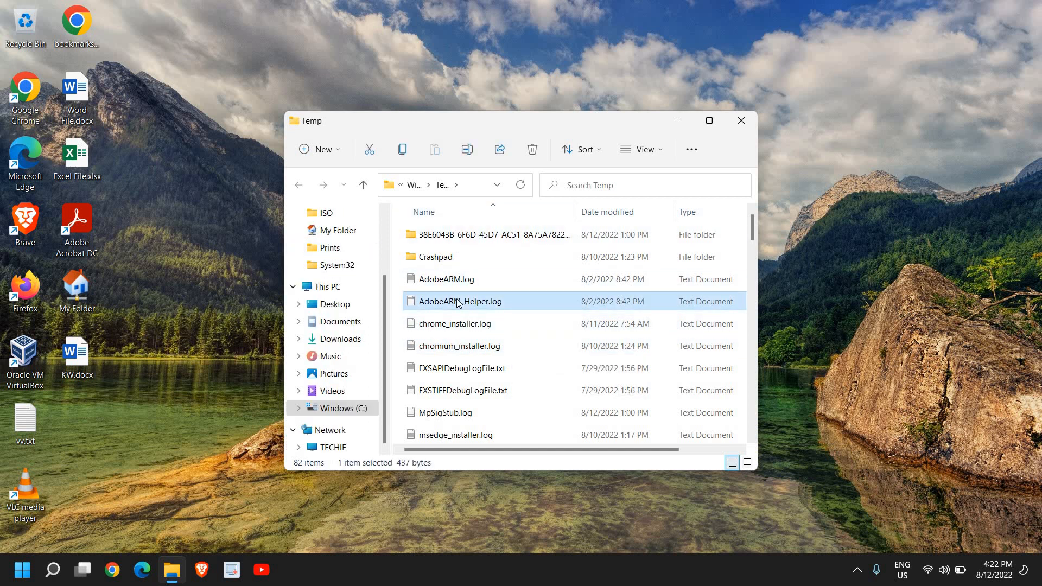
left_click(531, 149)
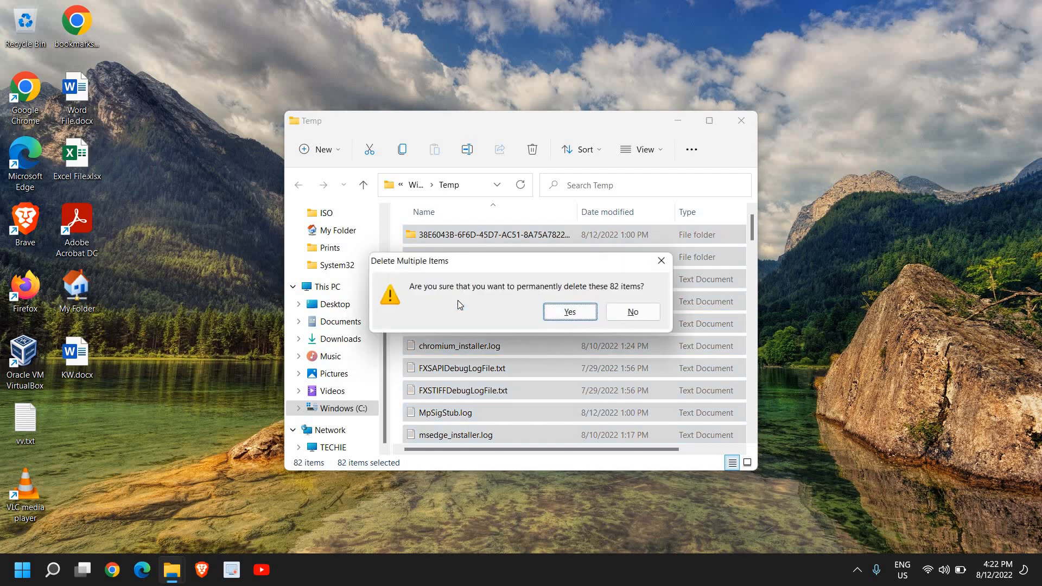
left_click(568, 312)
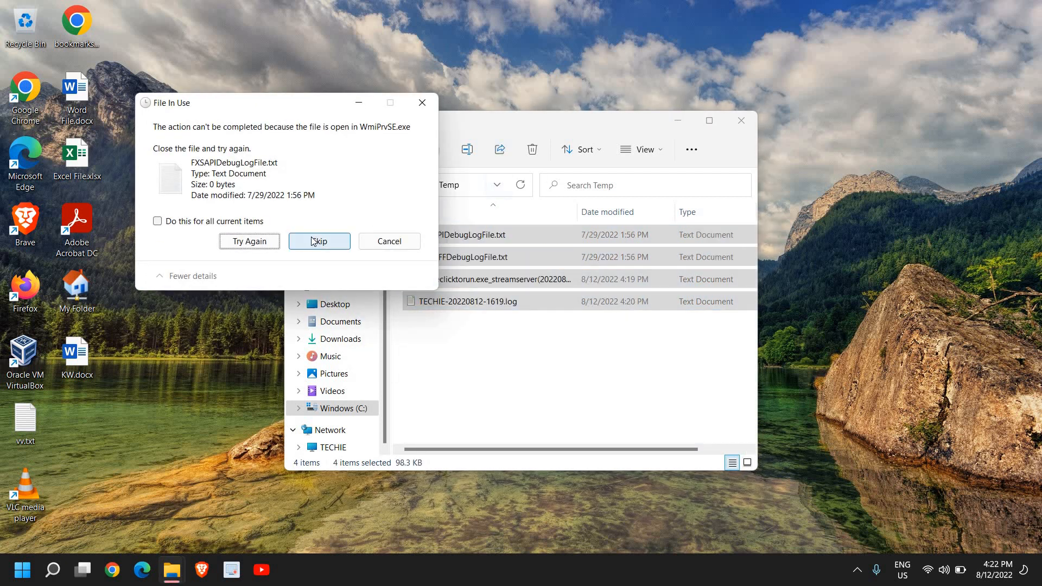
left_click(319, 241)
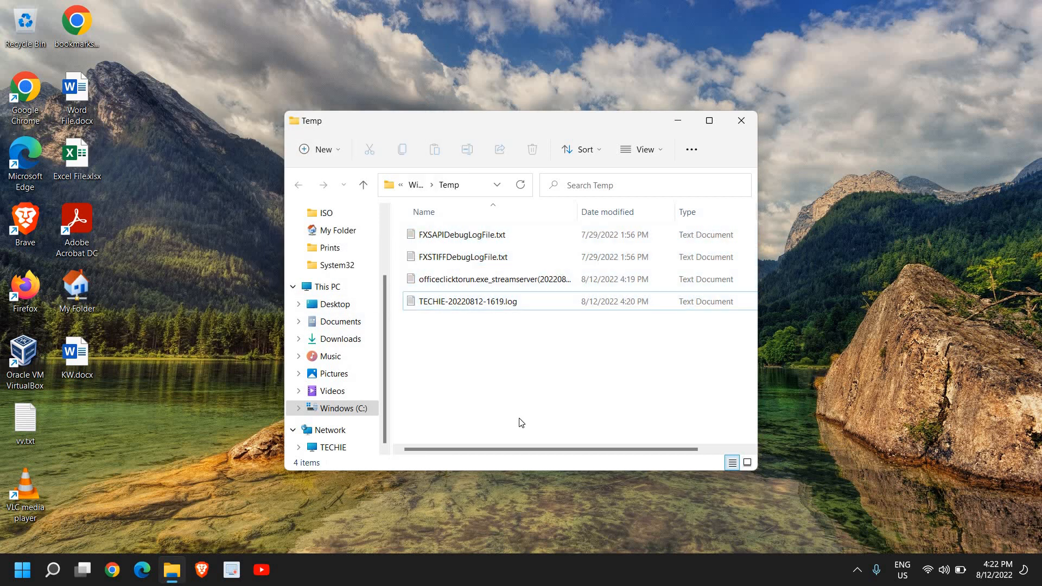
mouse_move(731, 212)
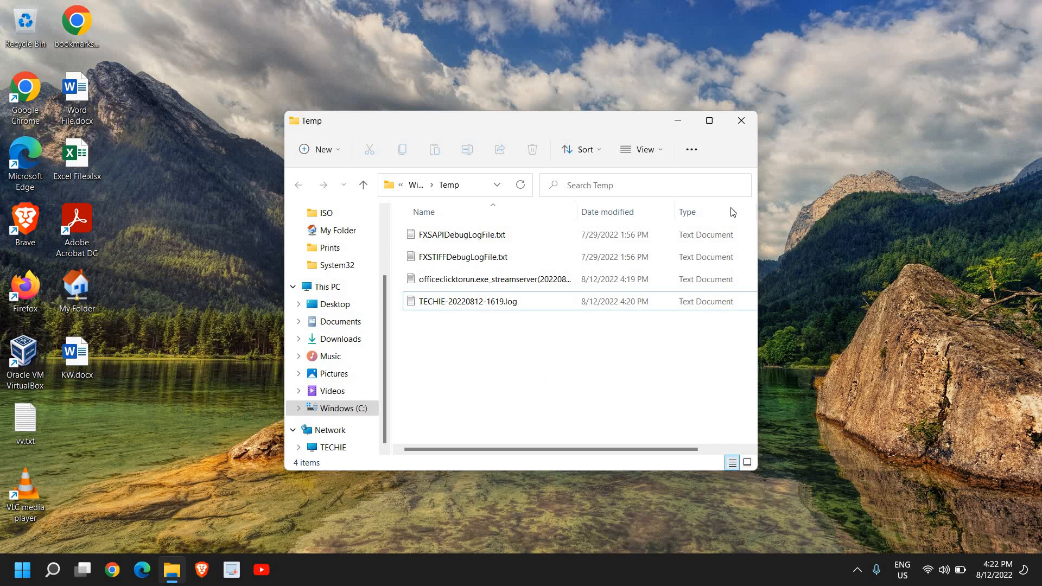
left_click(741, 120)
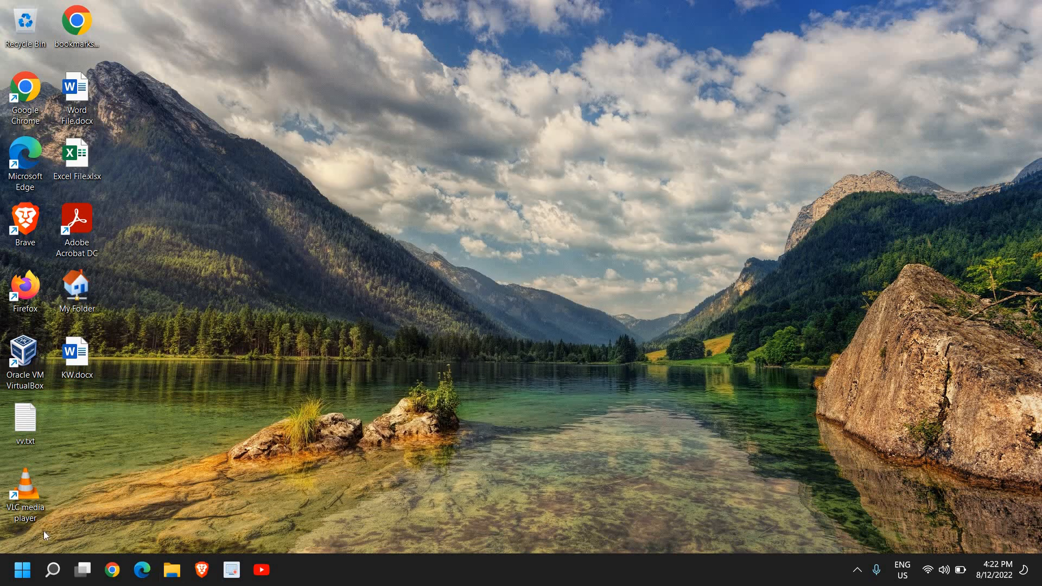
Run %temp% to open the user's AppData Local Temp folder with 70 items
right_click(13, 570)
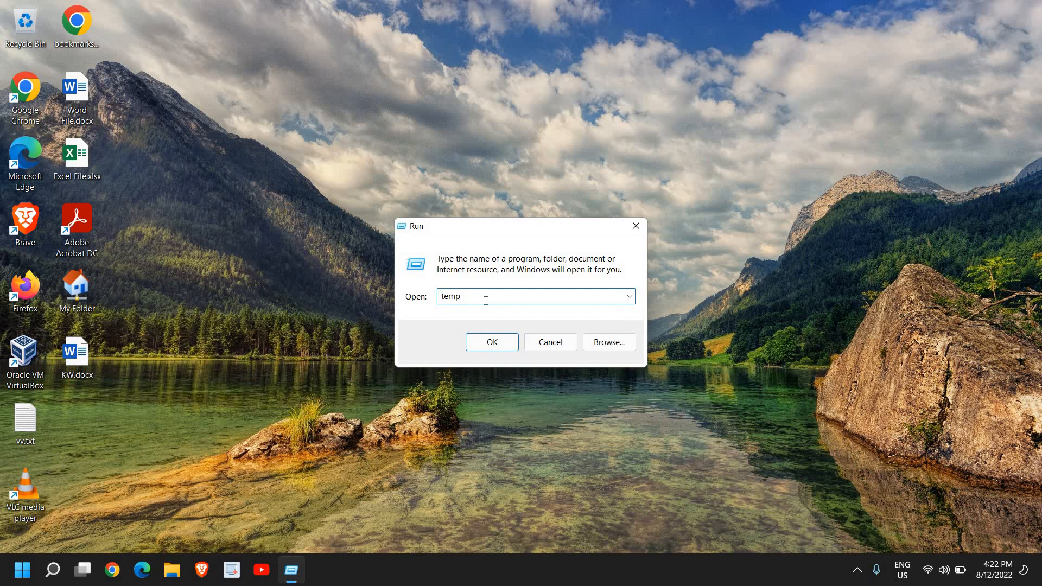
type("%temp")
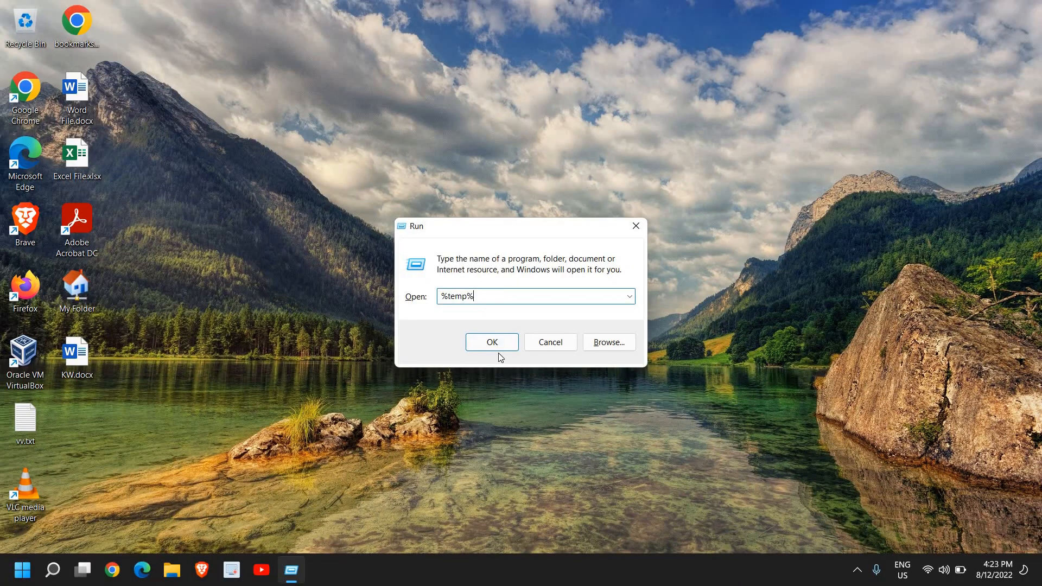
left_click(491, 342)
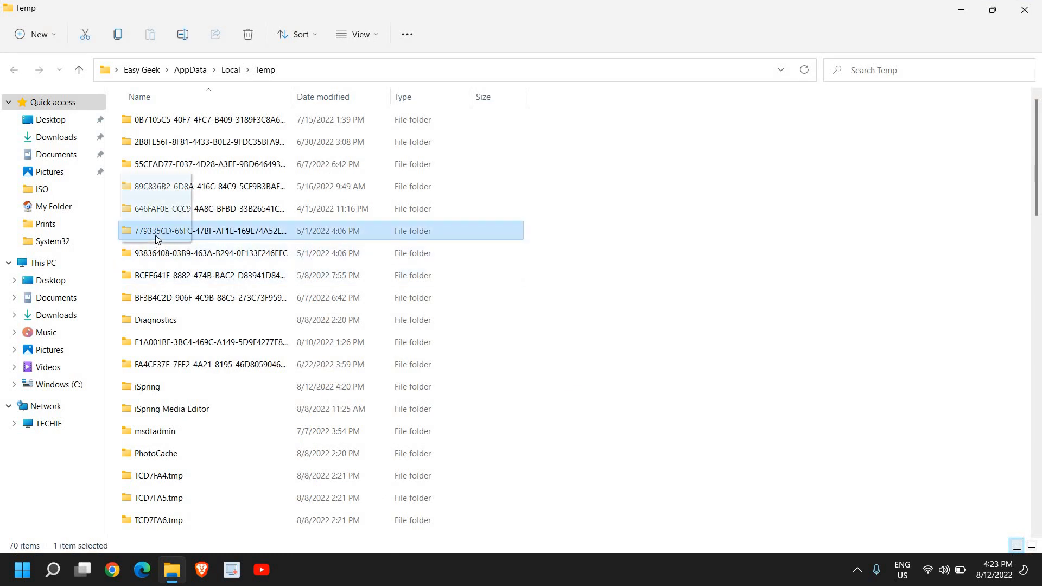
Permanently delete all 70 local Temp items, skipping the admin-protected folder
key("ctrl+a")
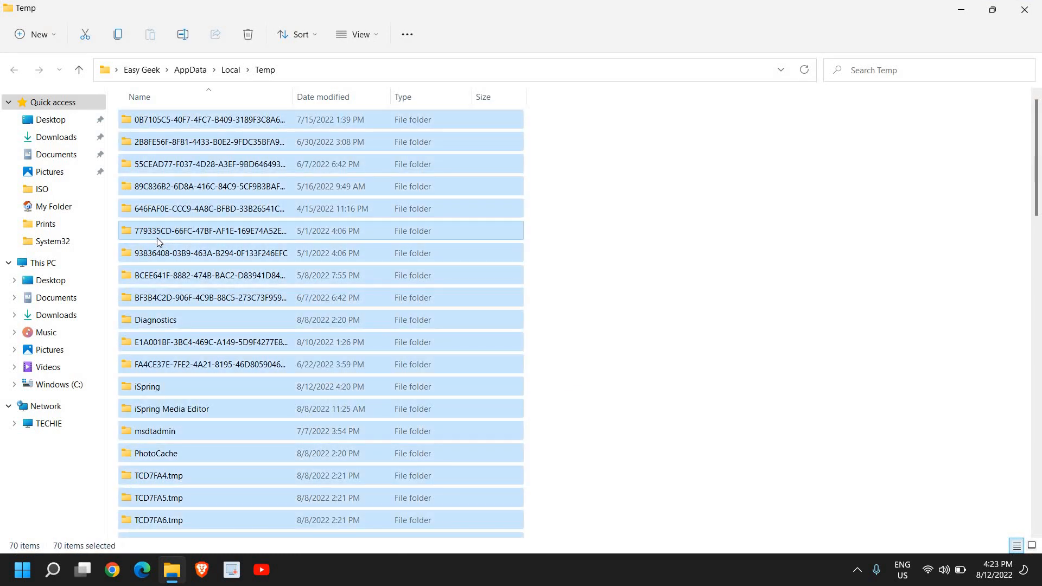
left_click(248, 34)
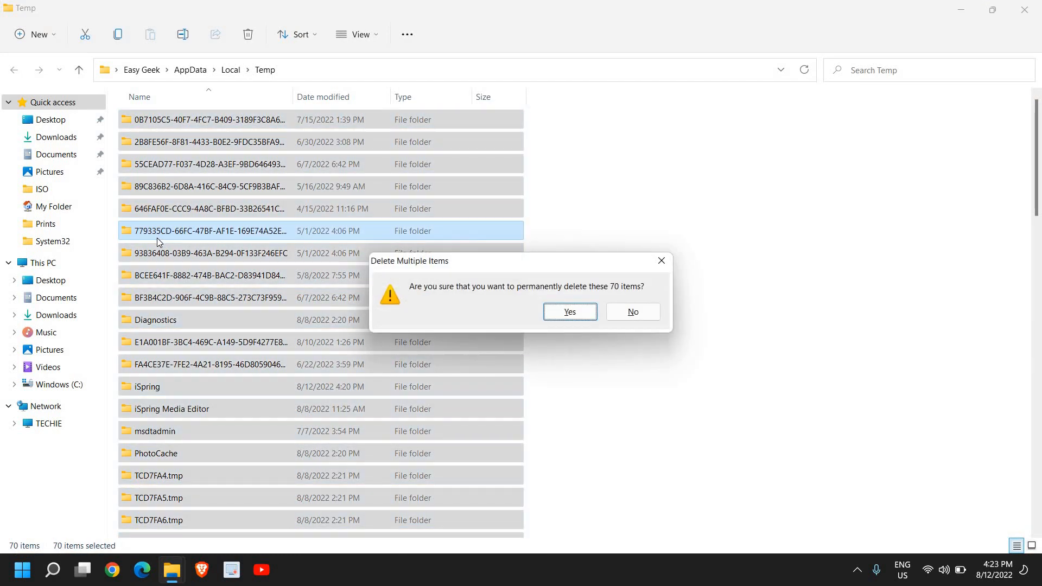
left_click(569, 311)
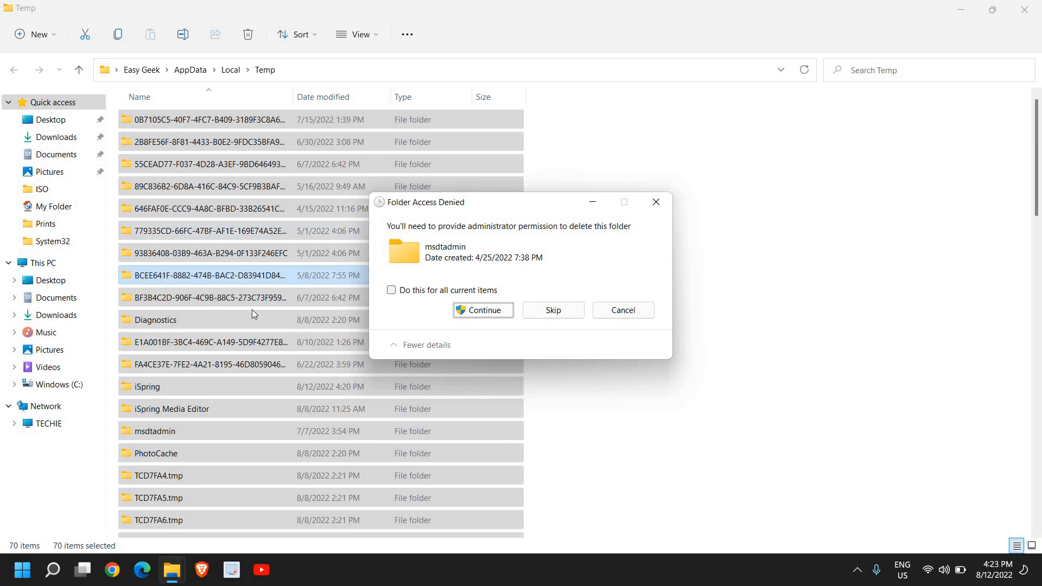
left_click(482, 309)
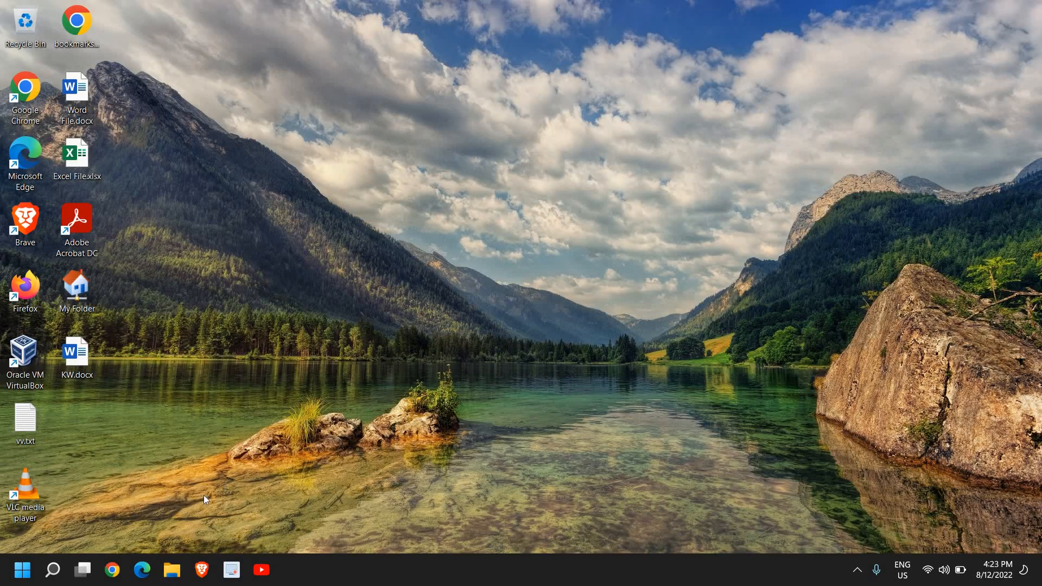
Launch Chrome and reach its Settings page via the three-dot menu
left_click(112, 570)
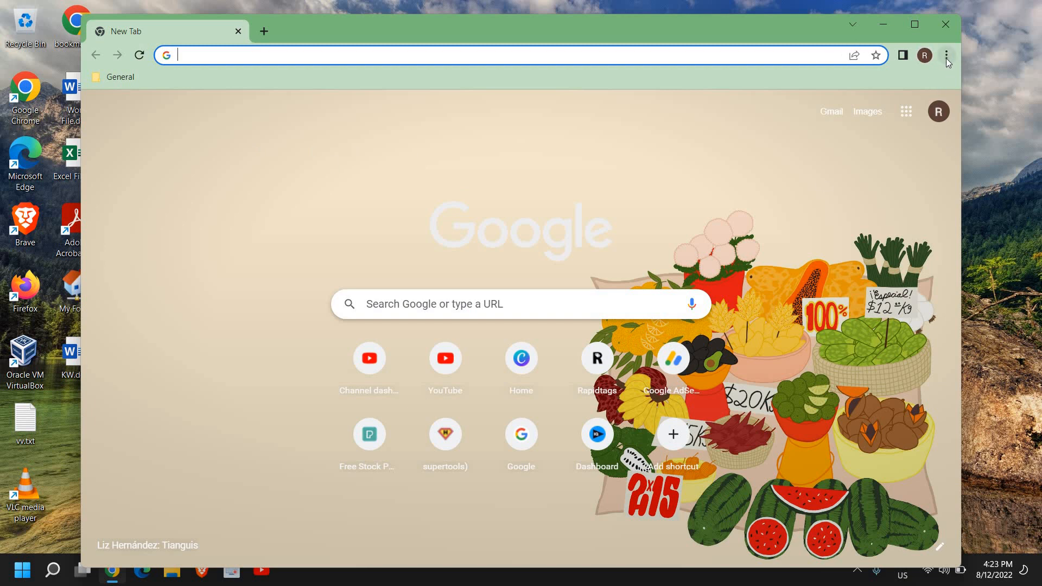
mouse_move(947, 56)
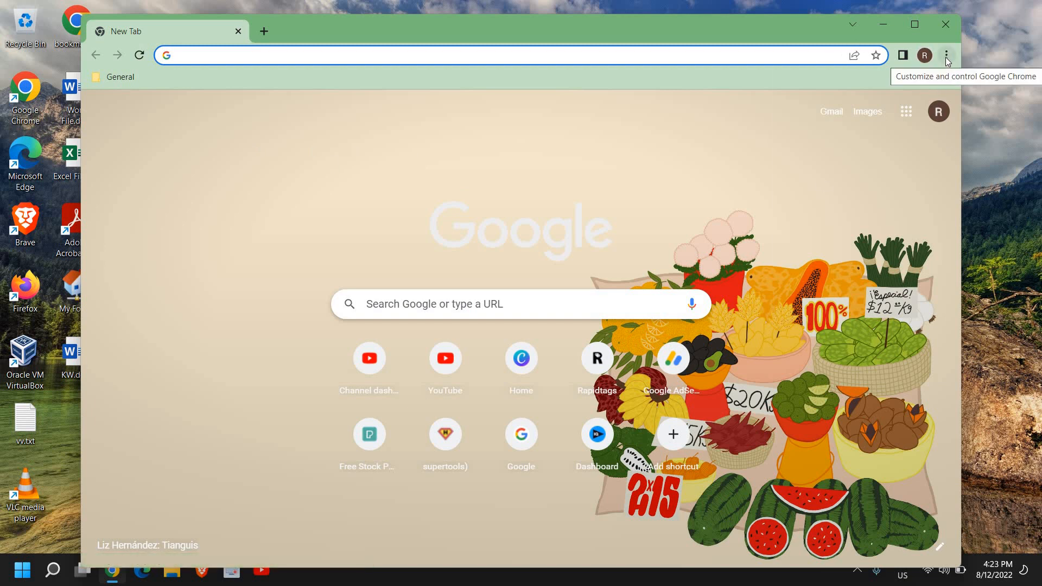
left_click(947, 55)
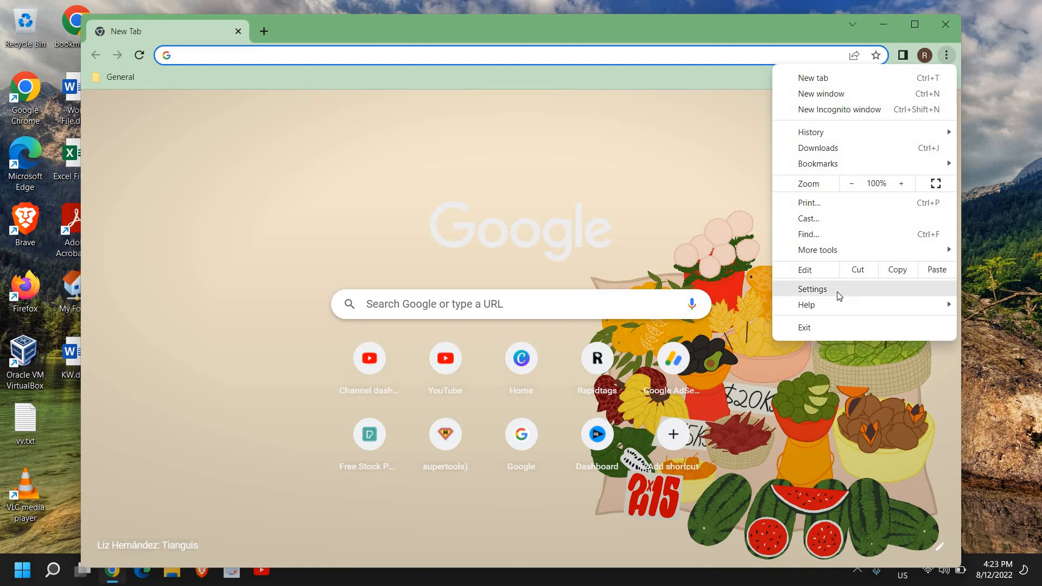
left_click(812, 288)
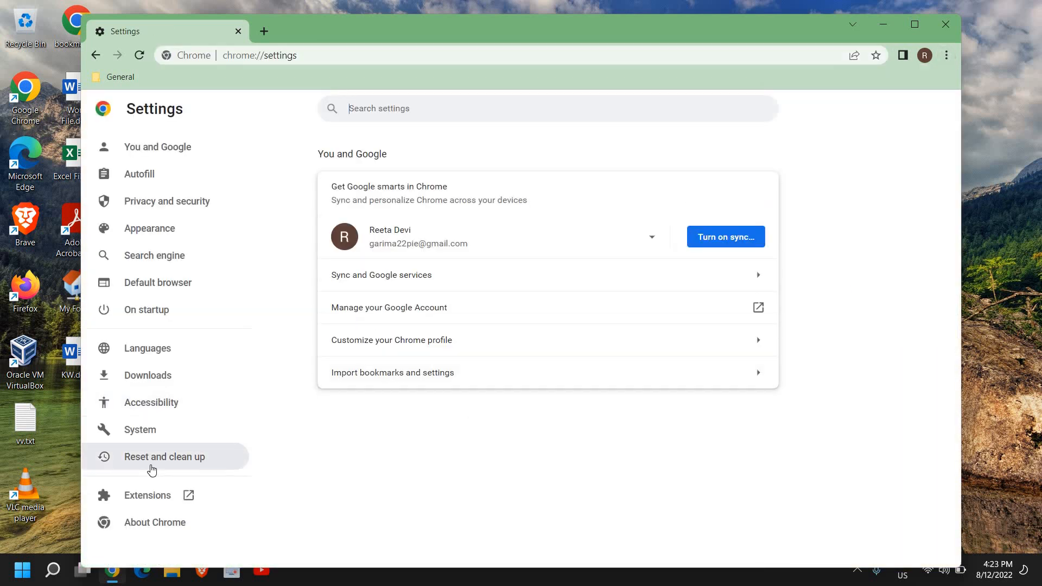
Start Chrome's restore-defaults reset, dismiss its confirmation, and close Chrome
left_click(164, 457)
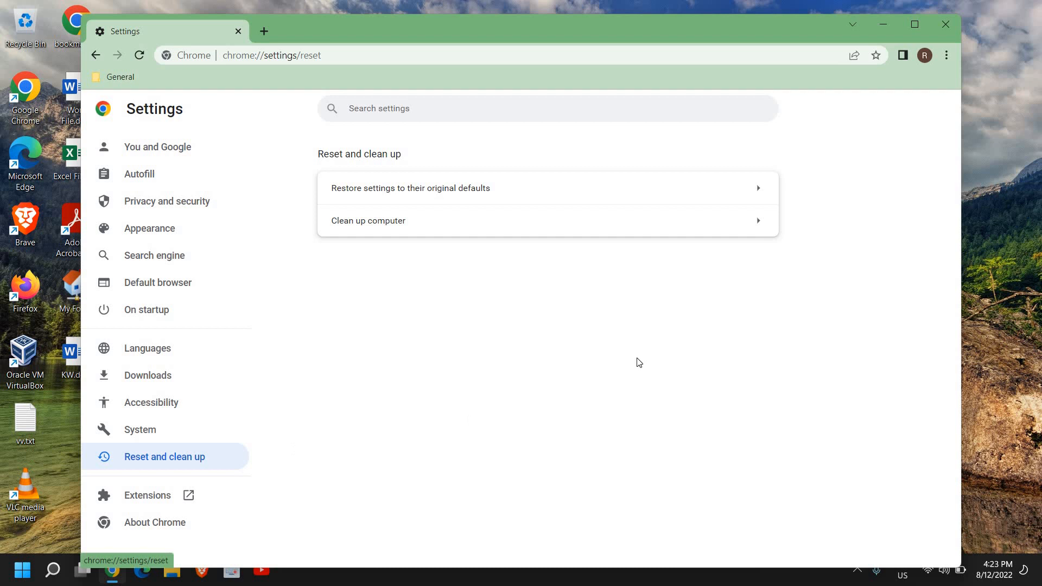
mouse_move(398, 193)
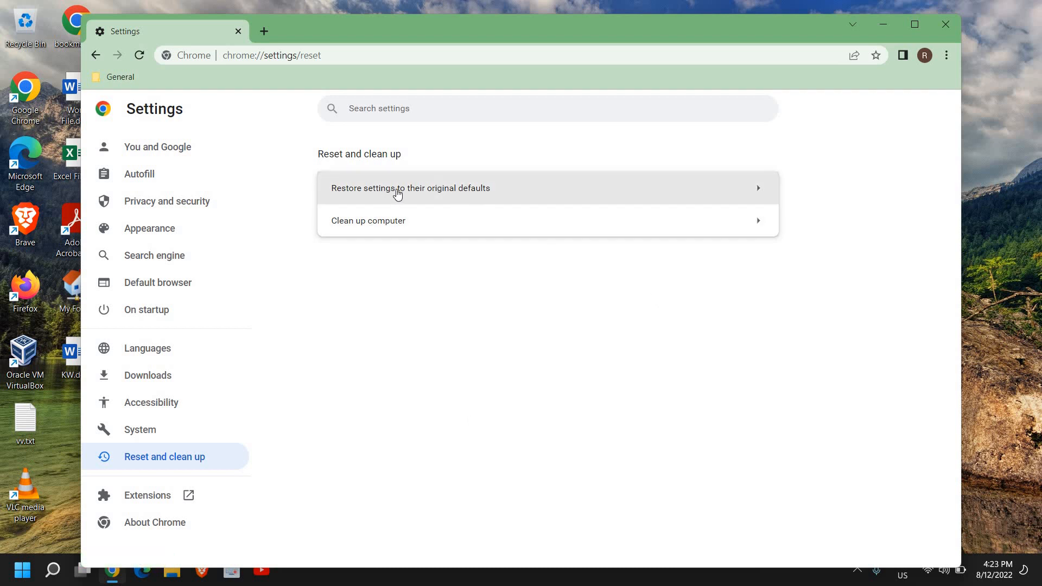
left_click(410, 187)
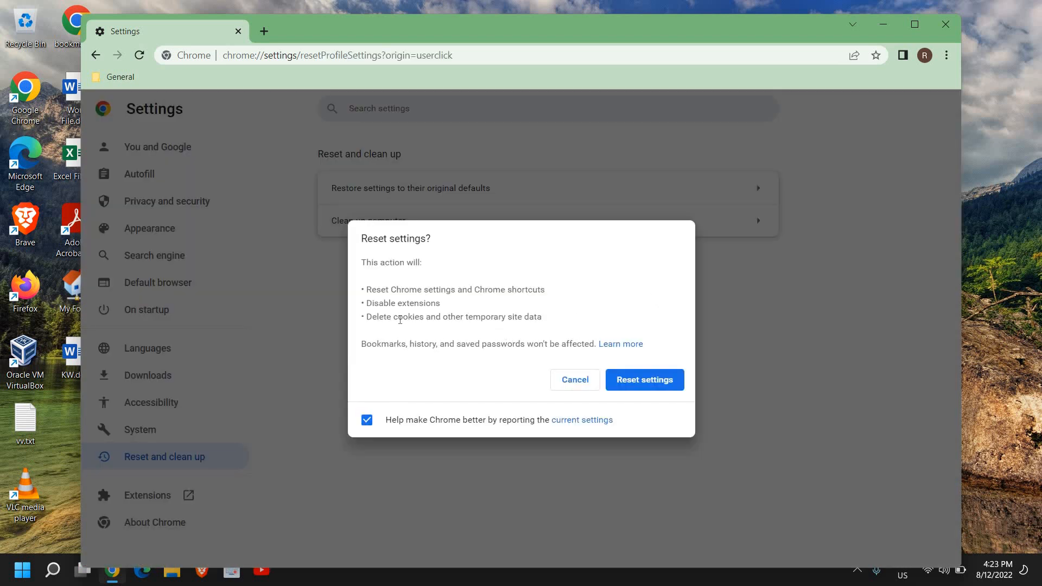
mouse_move(421, 335)
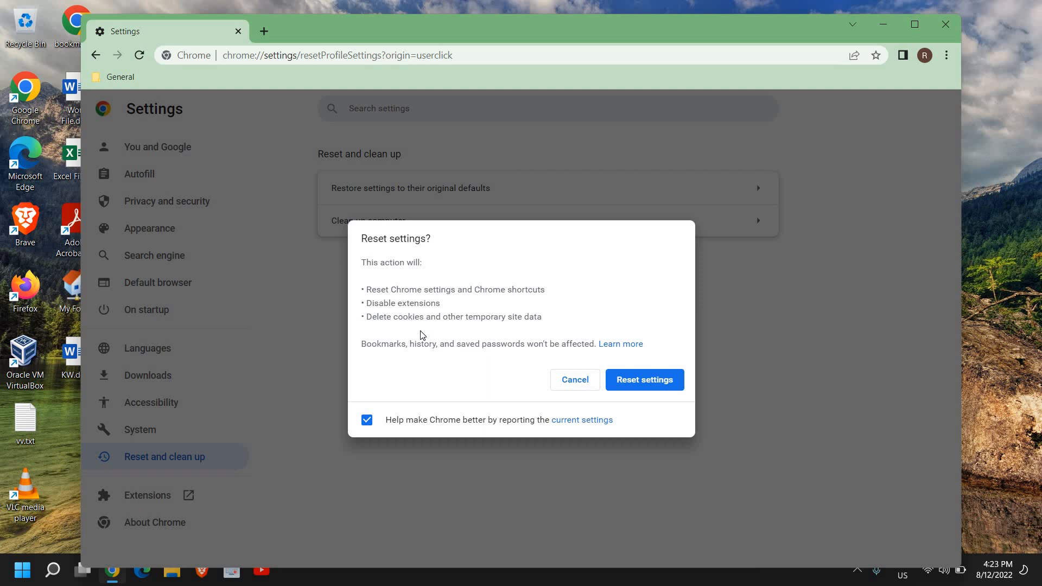
mouse_move(479, 366)
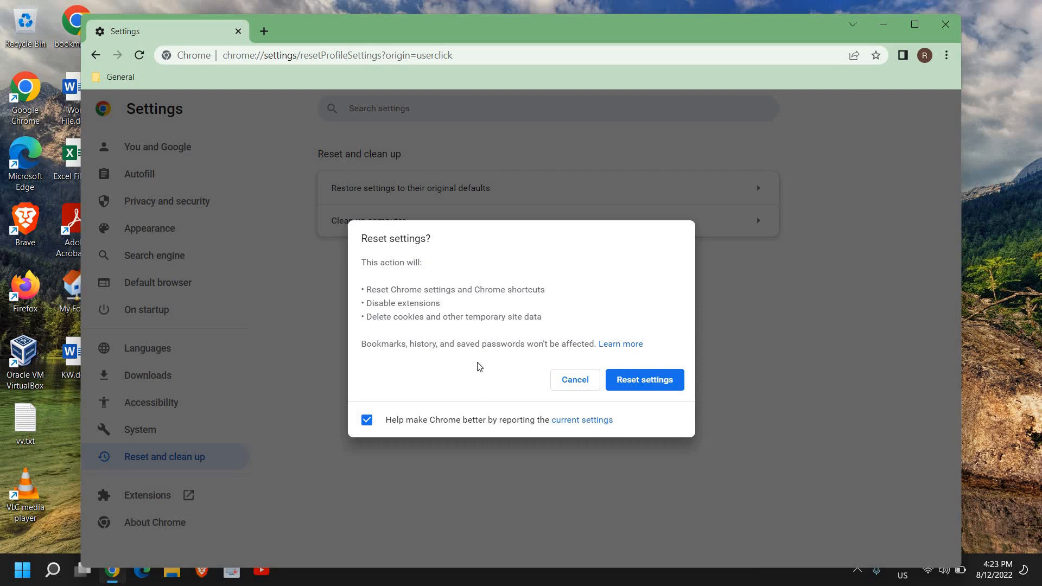
mouse_move(567, 384)
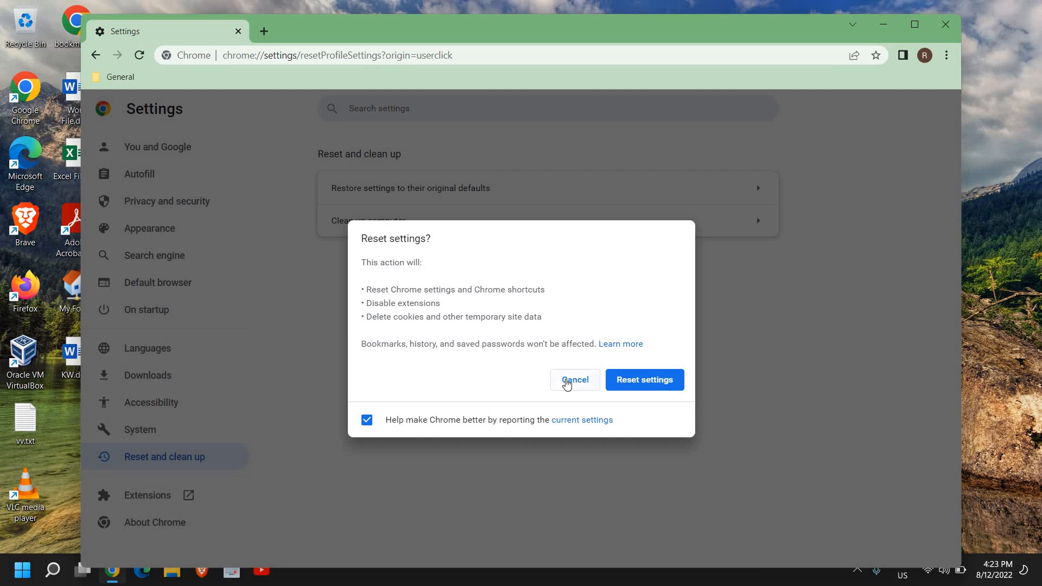
left_click(574, 380)
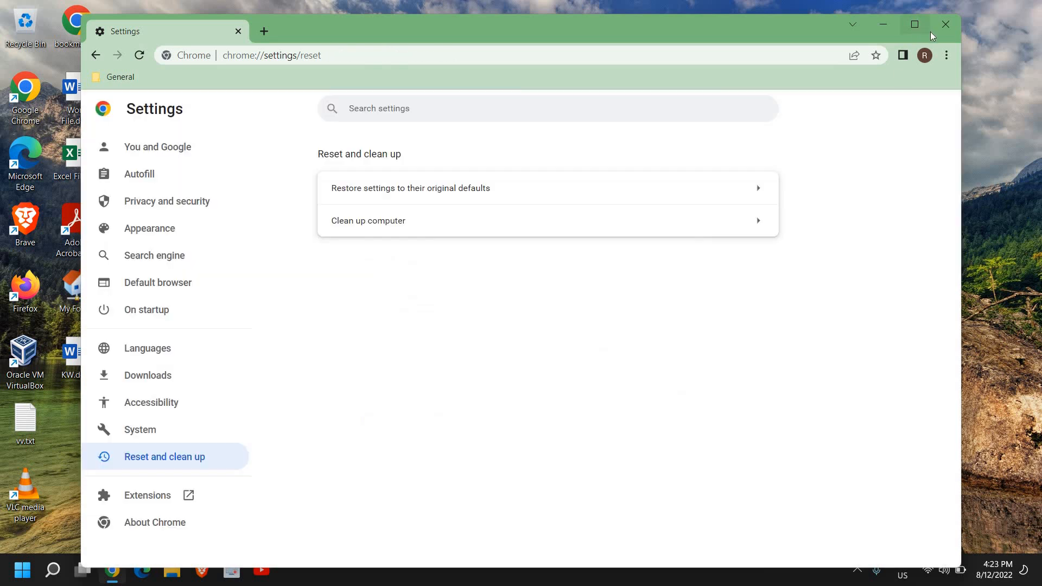
left_click(945, 25)
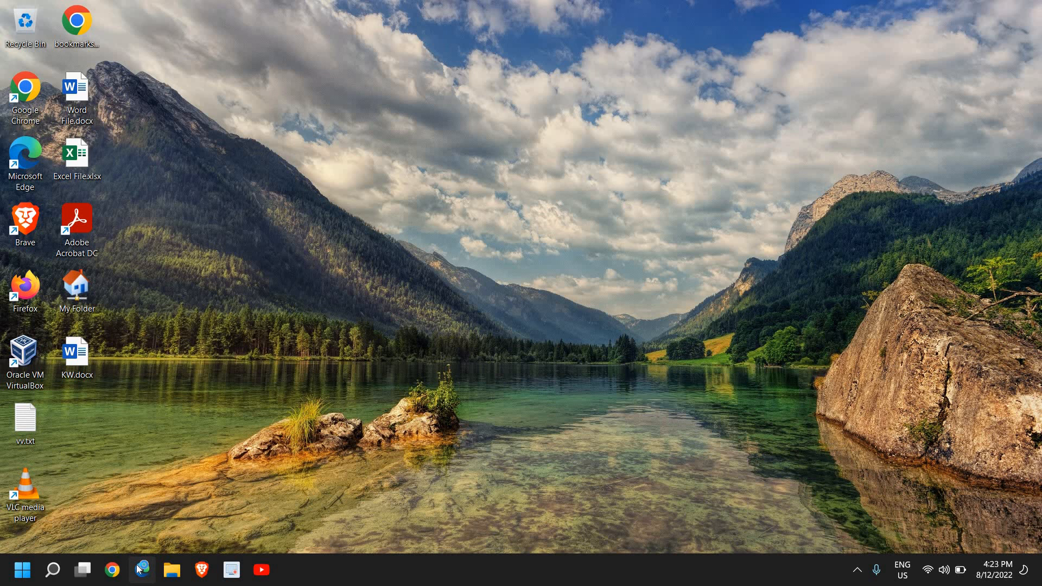
In Edge settings start restoring defaults, cancel the confirmation, and close Edge
left_click(142, 570)
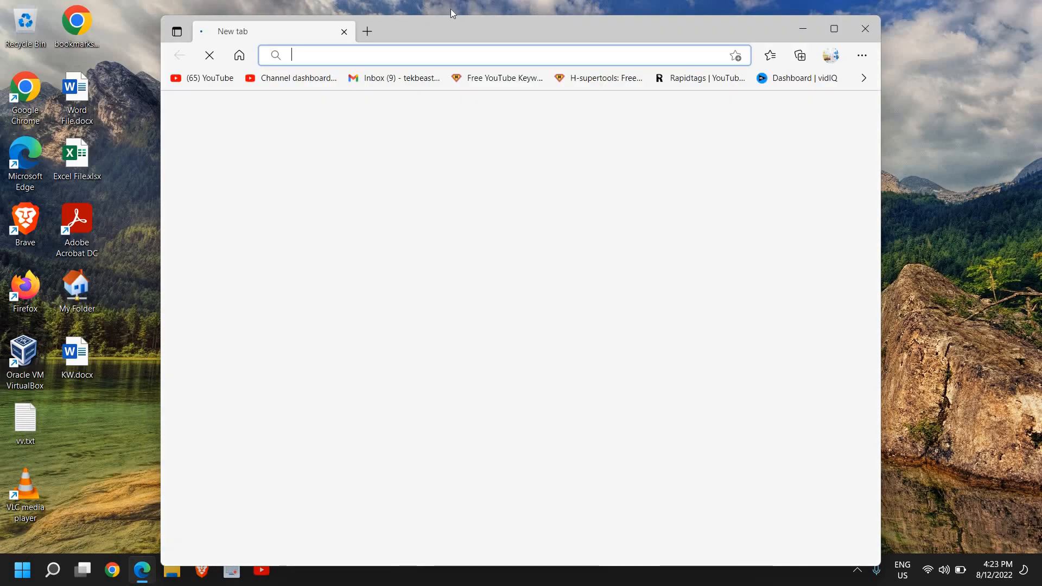
left_click(861, 56)
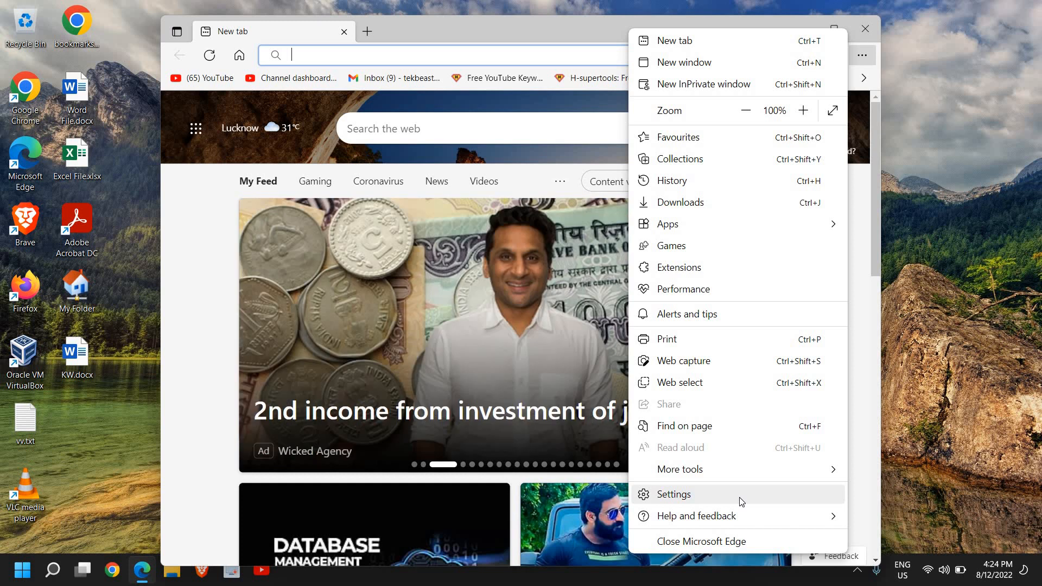
left_click(673, 494)
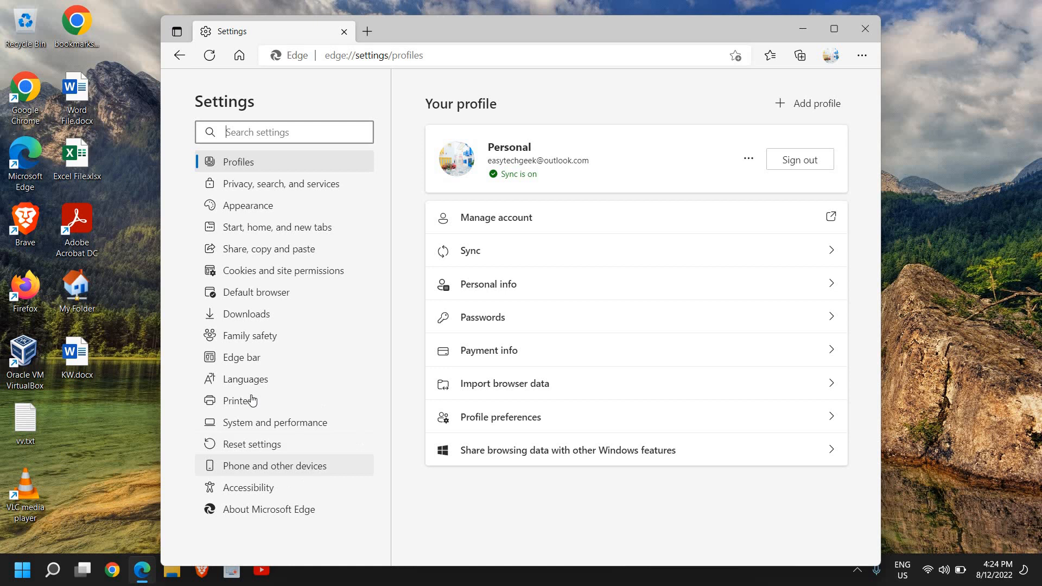
left_click(253, 444)
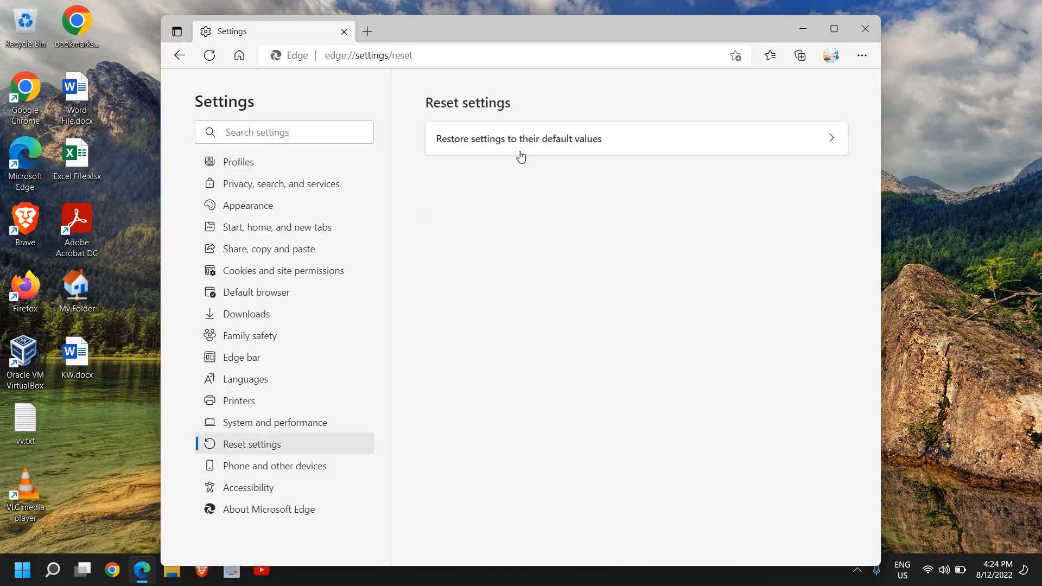
left_click(520, 138)
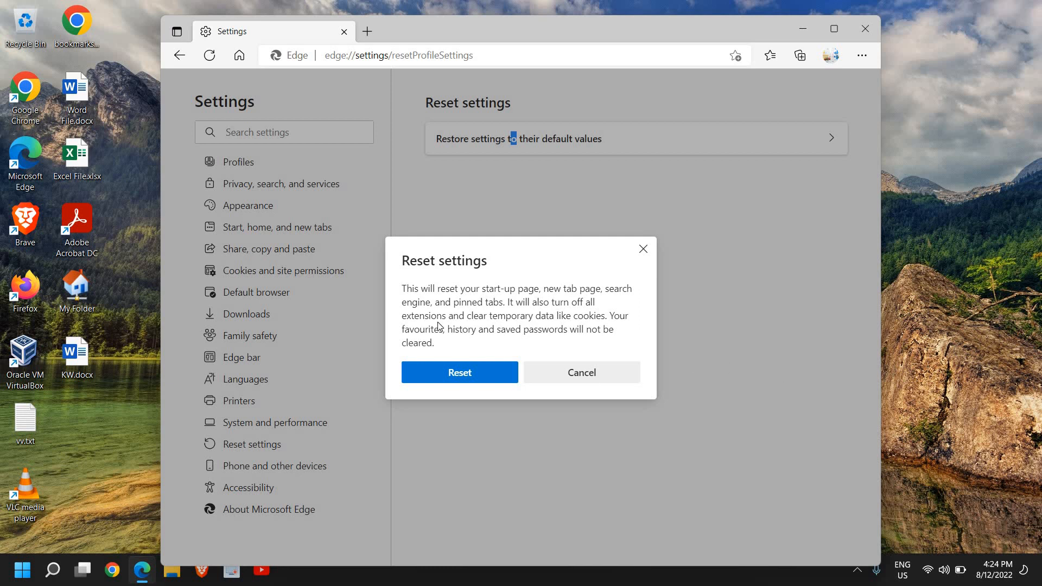
mouse_move(519, 394)
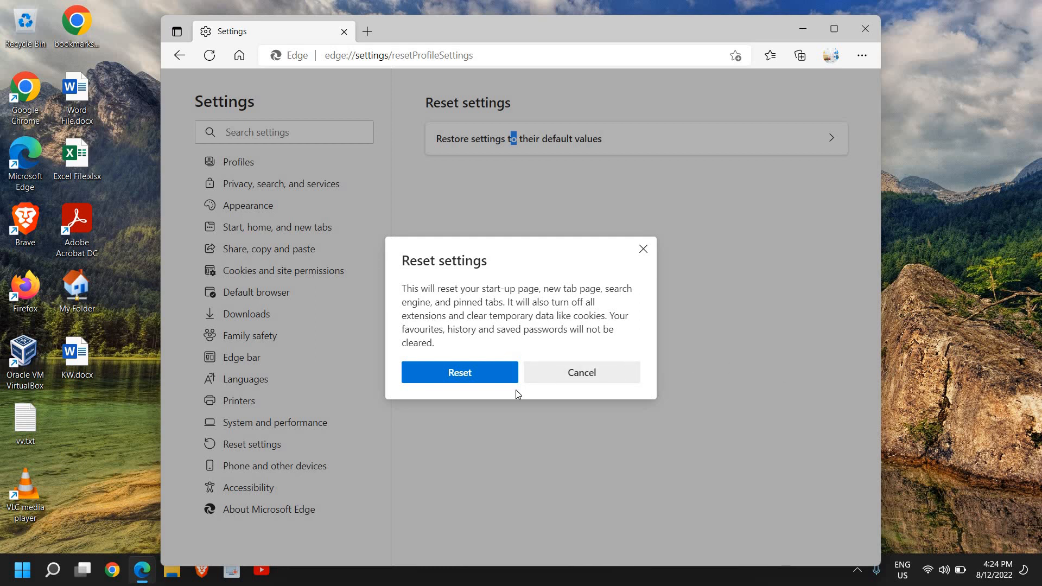
mouse_move(549, 391)
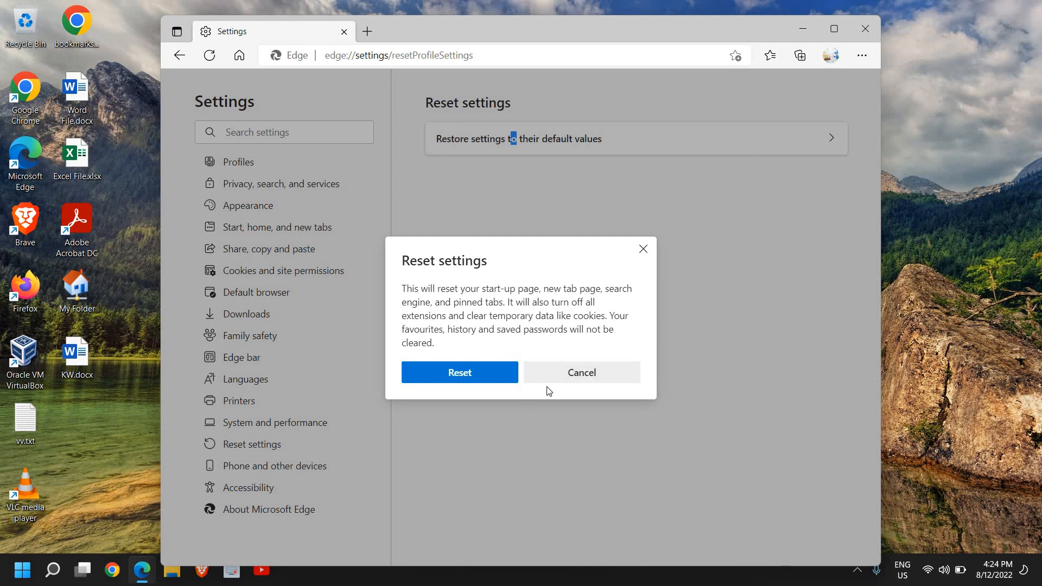
left_click(581, 373)
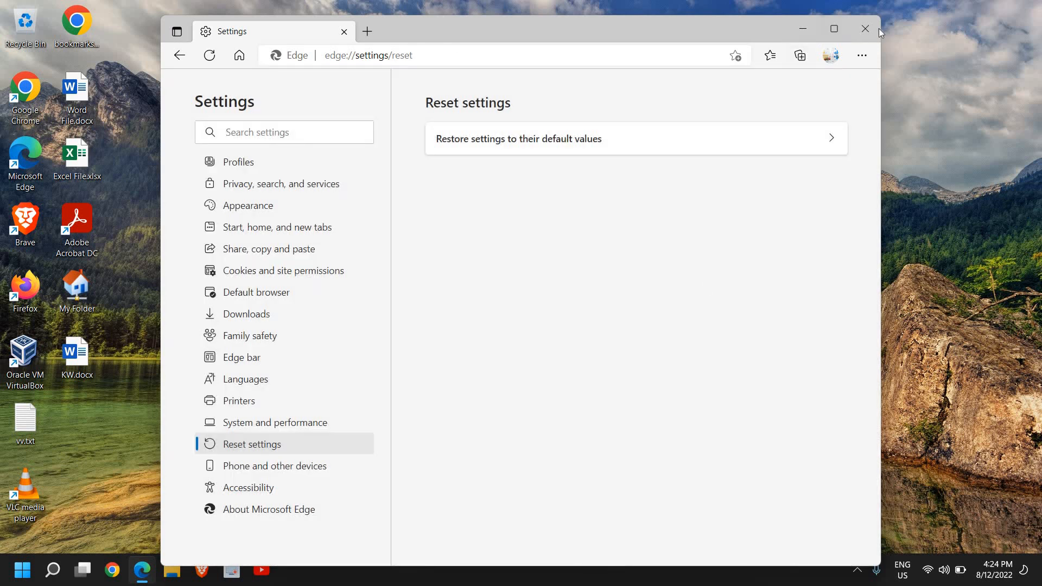
left_click(865, 30)
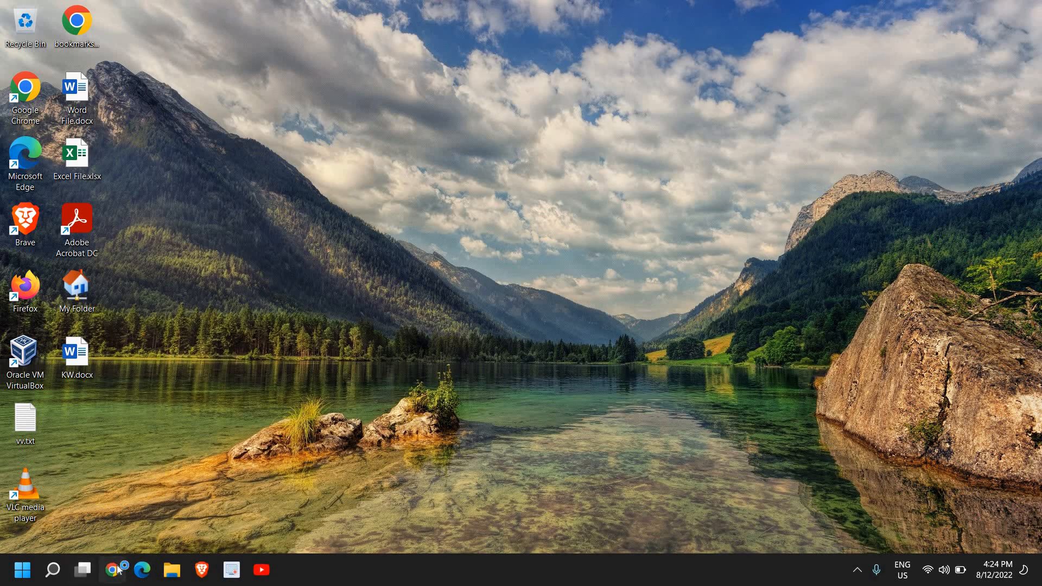
Search malwarebytes in Chrome, start the free download from malwarebytes.com, and close the browser
left_click(113, 570)
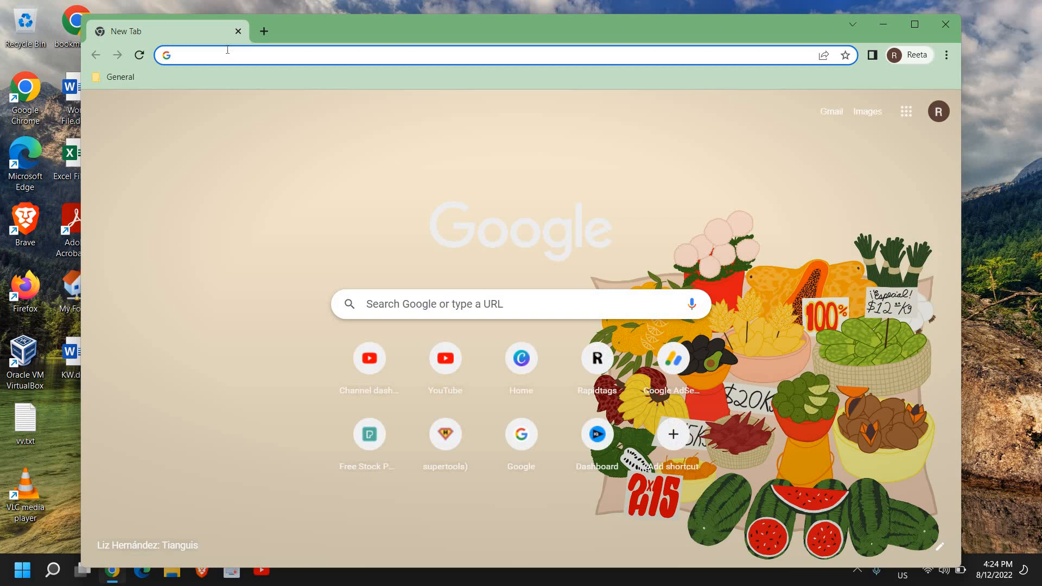
type("mala")
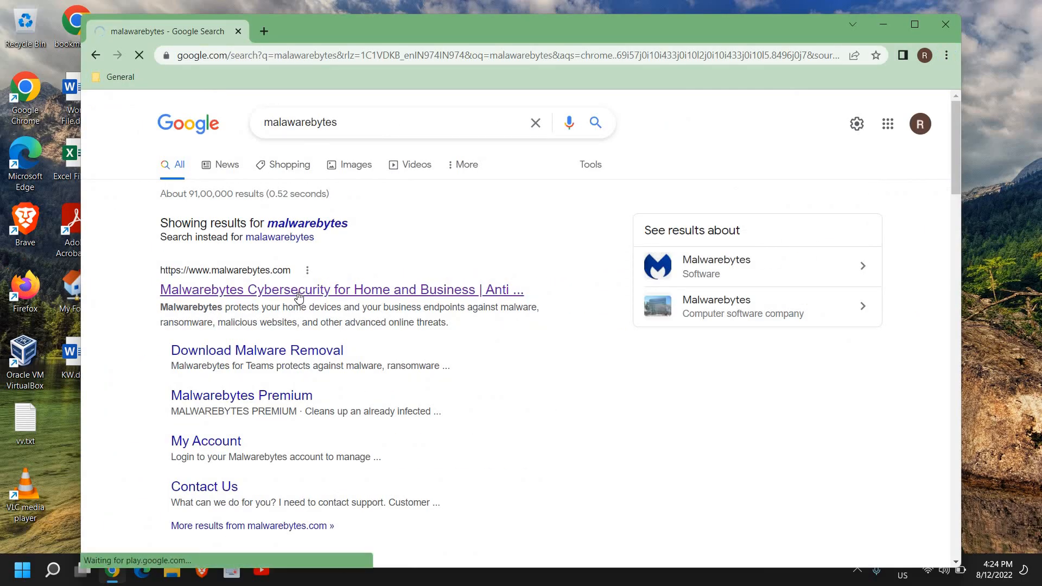
left_click(341, 290)
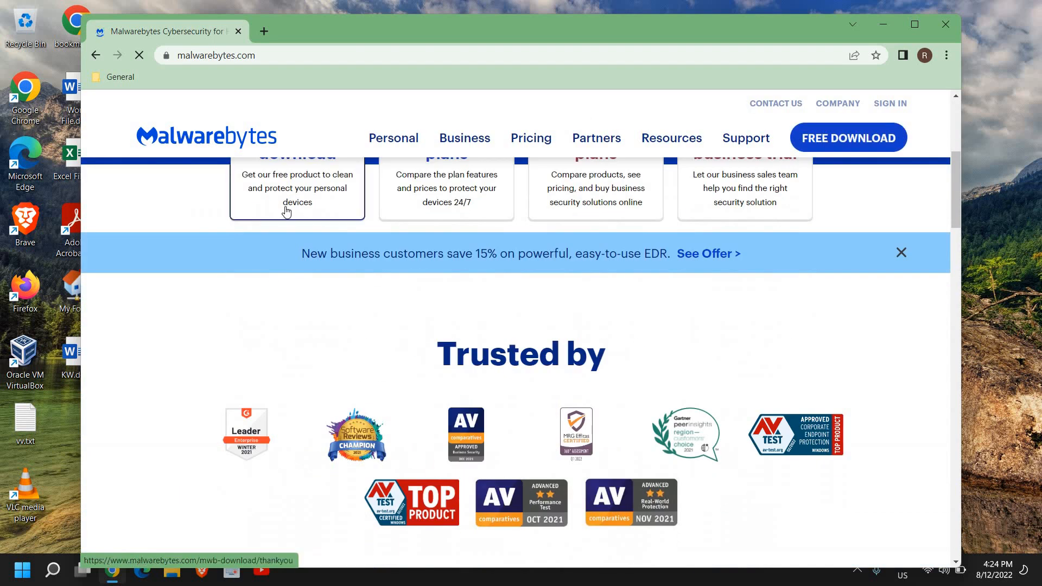
scroll("up", 3)
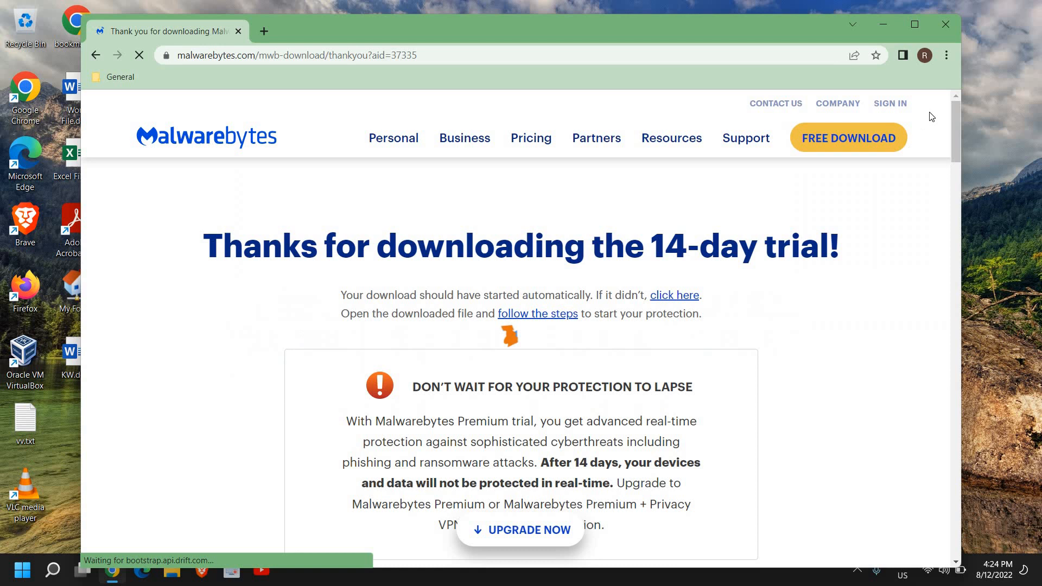
left_click(944, 24)
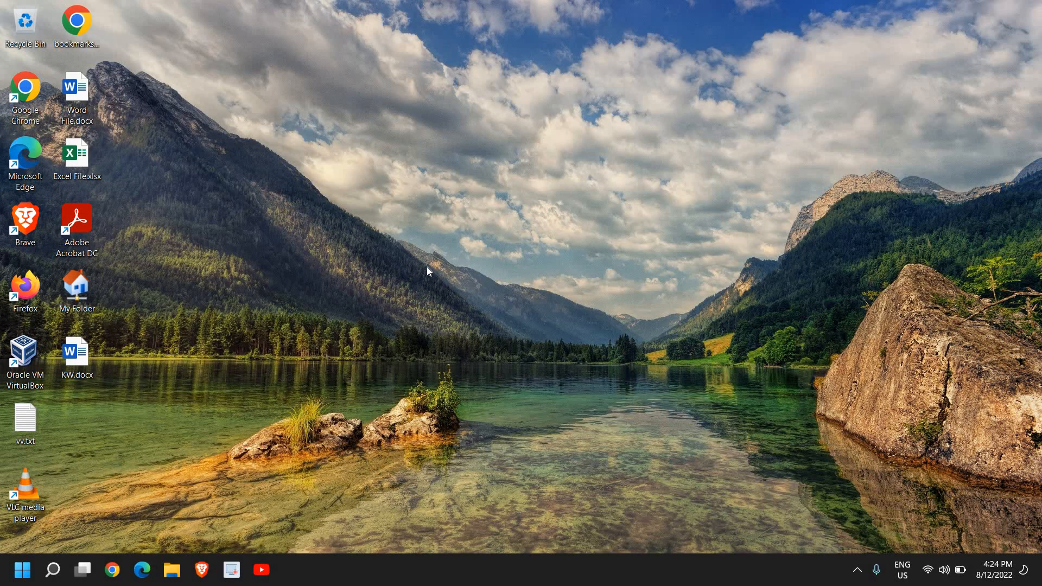
mouse_move(412, 275)
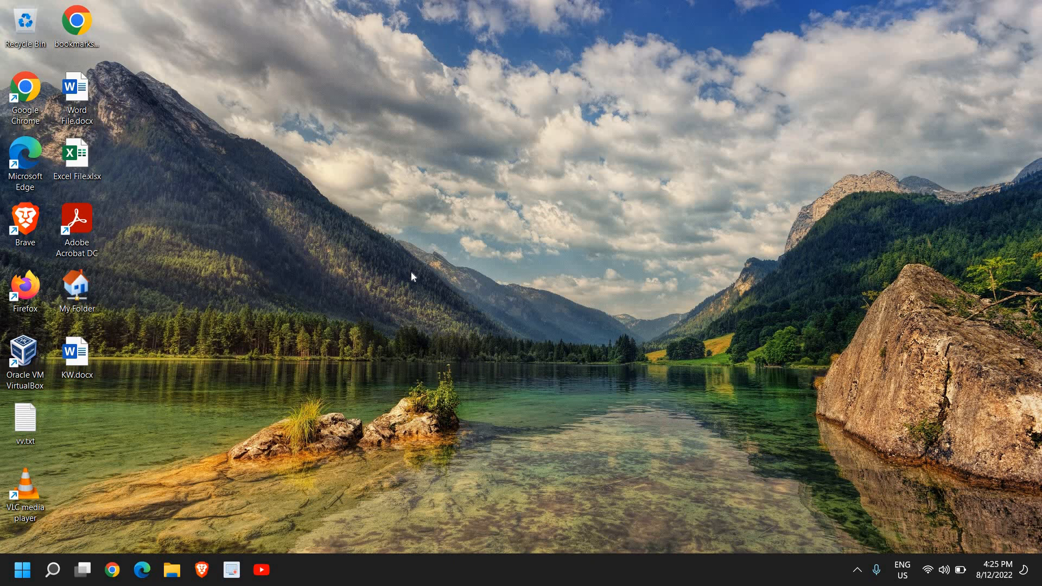
mouse_move(420, 281)
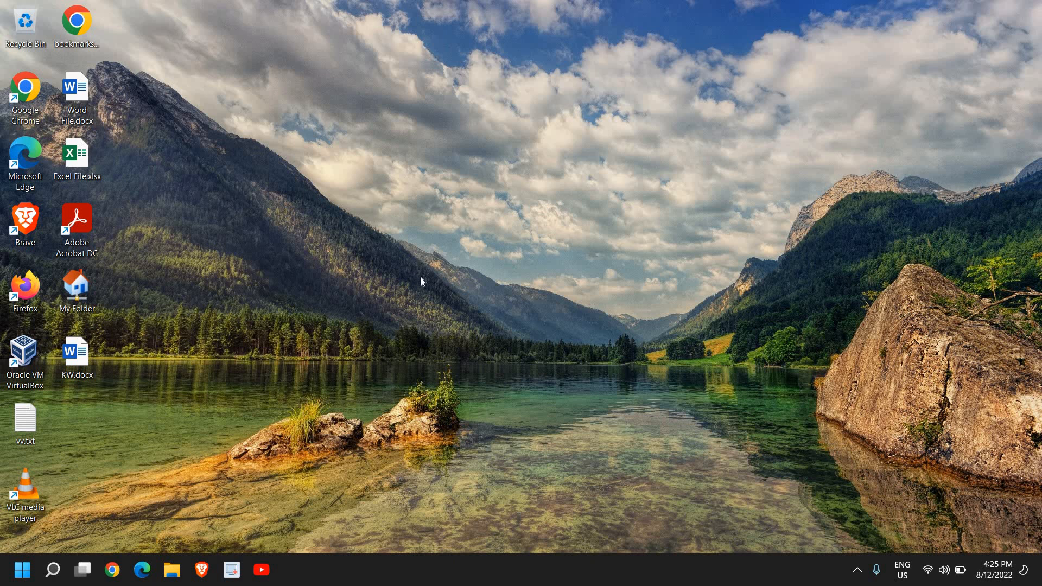
mouse_move(605, 365)
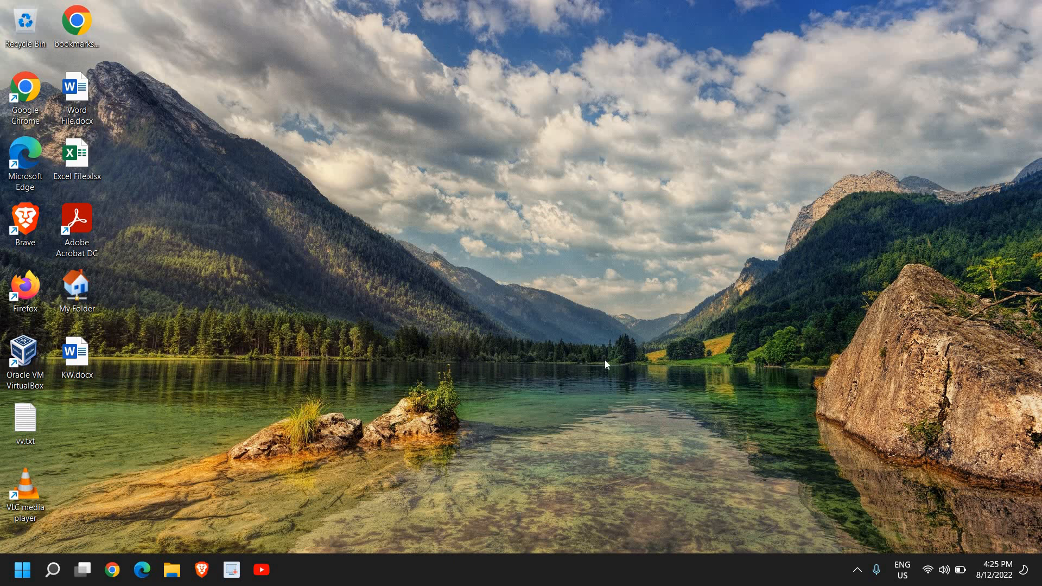
mouse_move(781, 532)
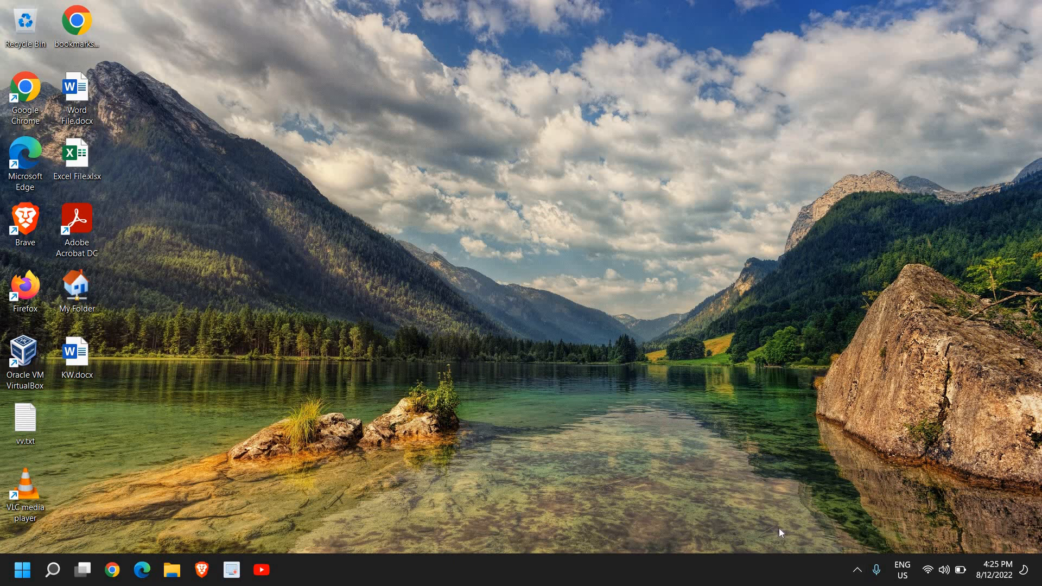
From the tray launch Windows Security and start a Full scan from Scan options
left_click(857, 570)
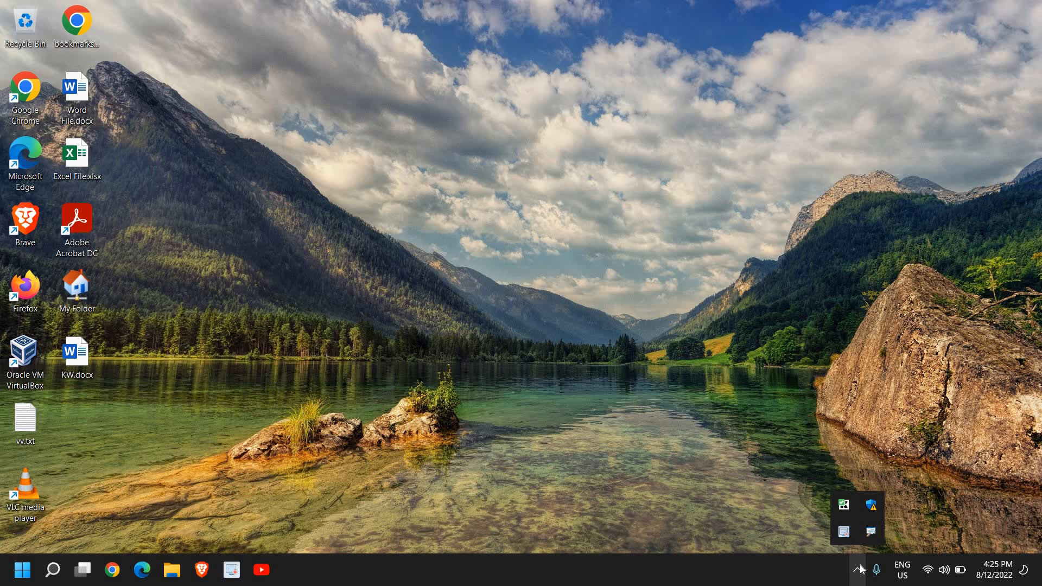
mouse_move(872, 506)
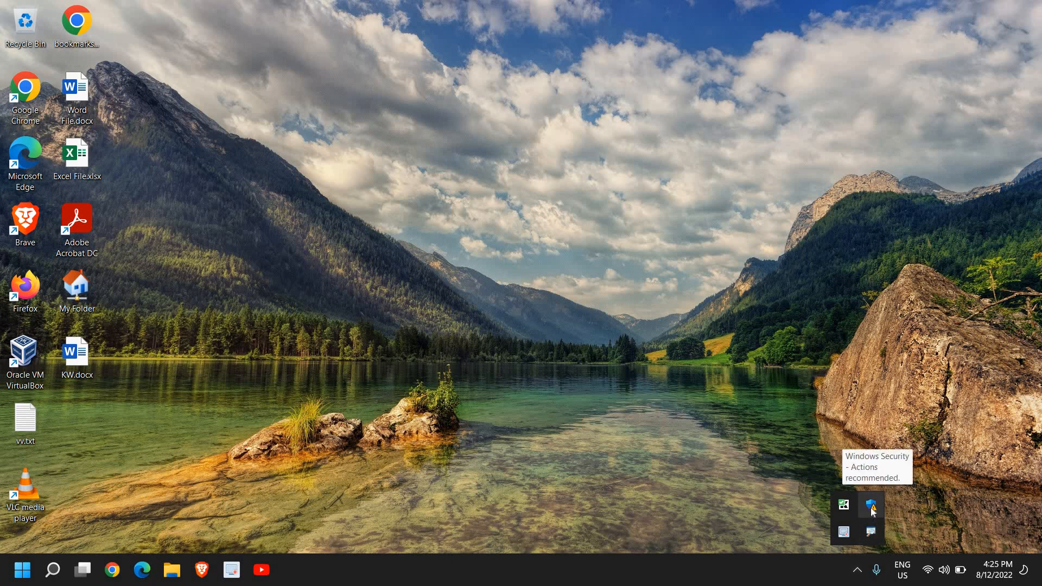
left_click(870, 507)
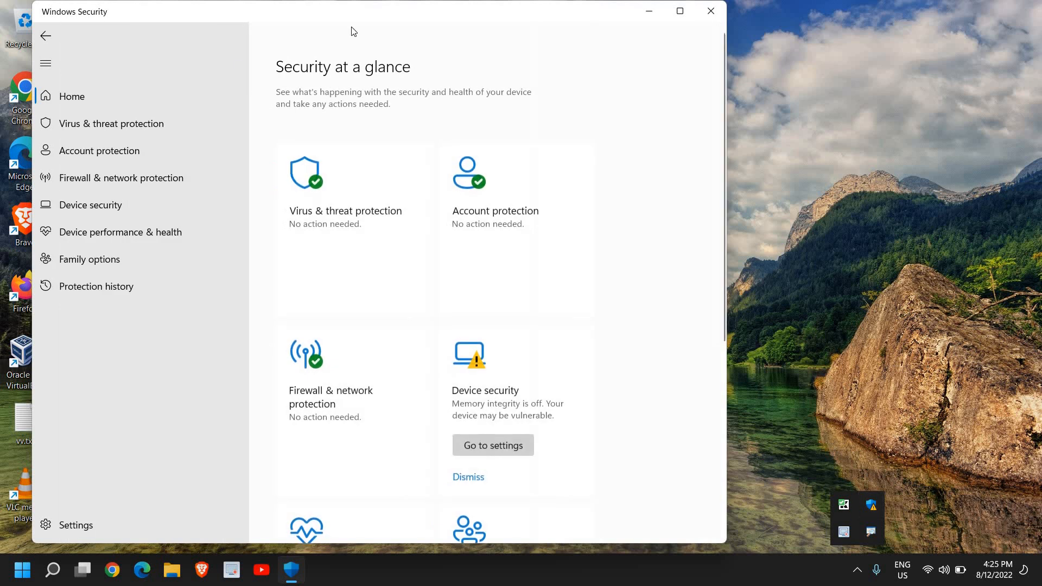
mouse_move(354, 243)
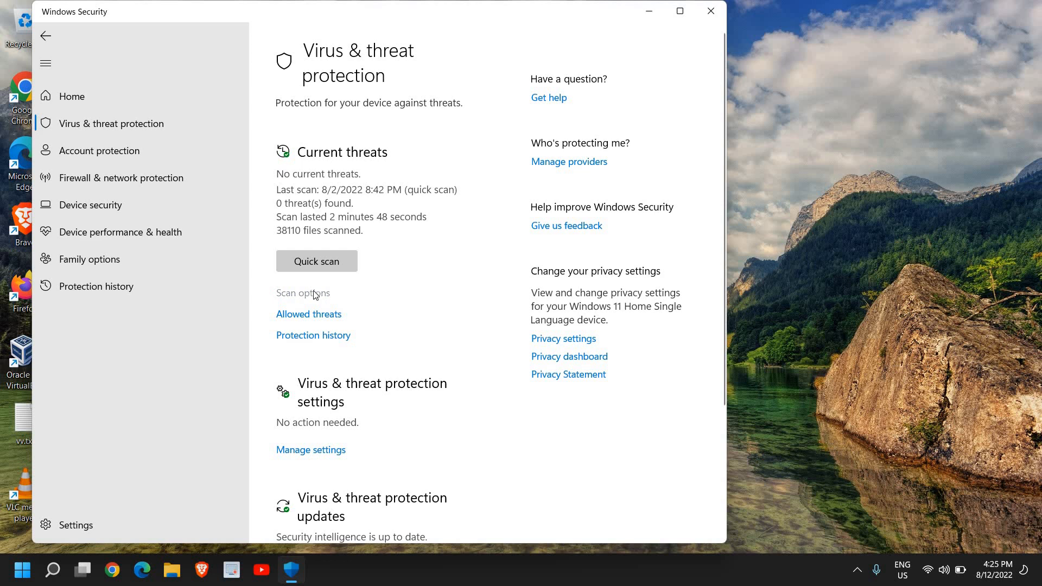
left_click(303, 292)
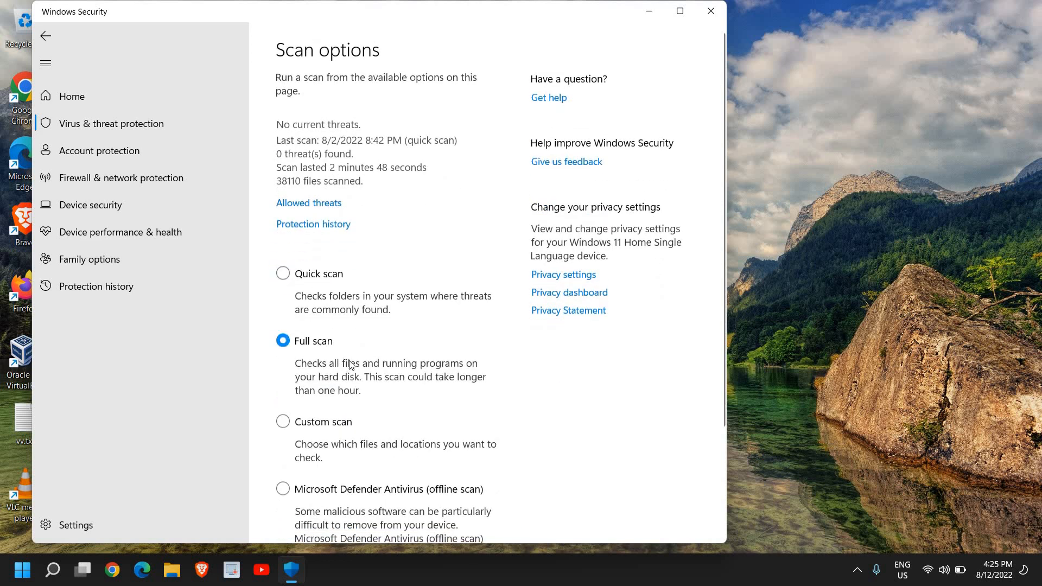
scroll("down", 3)
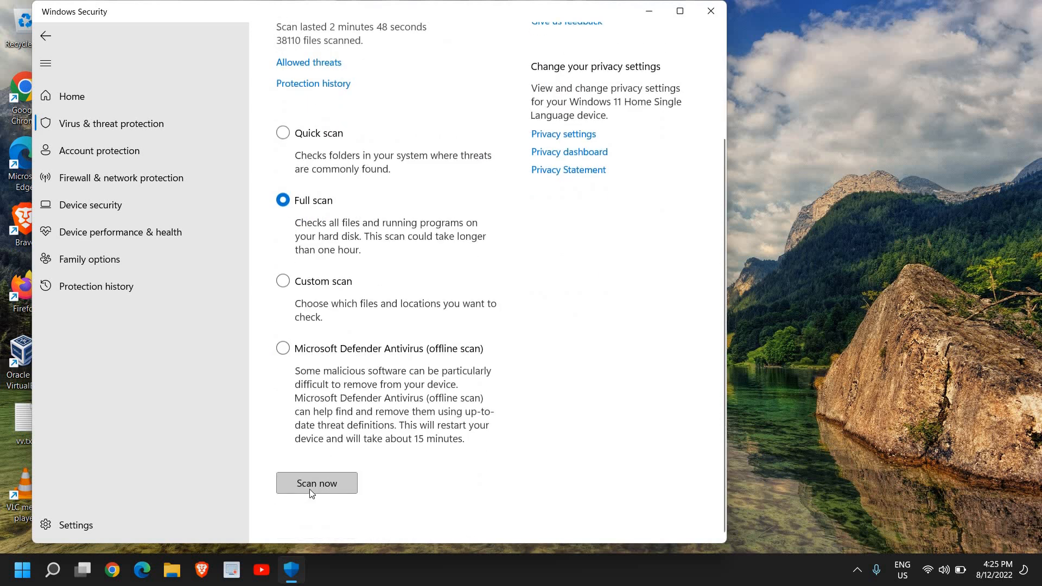
left_click(316, 483)
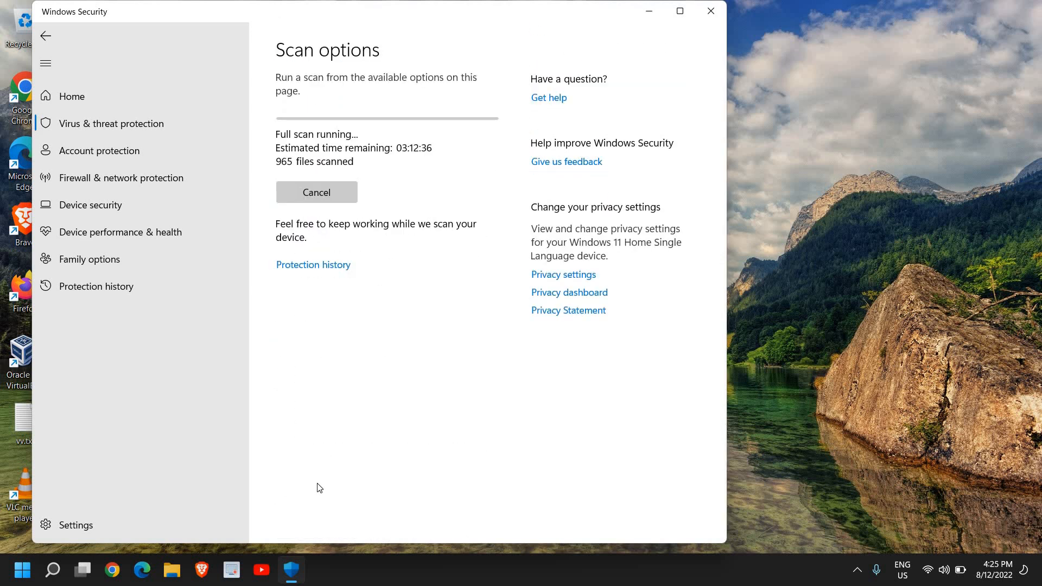